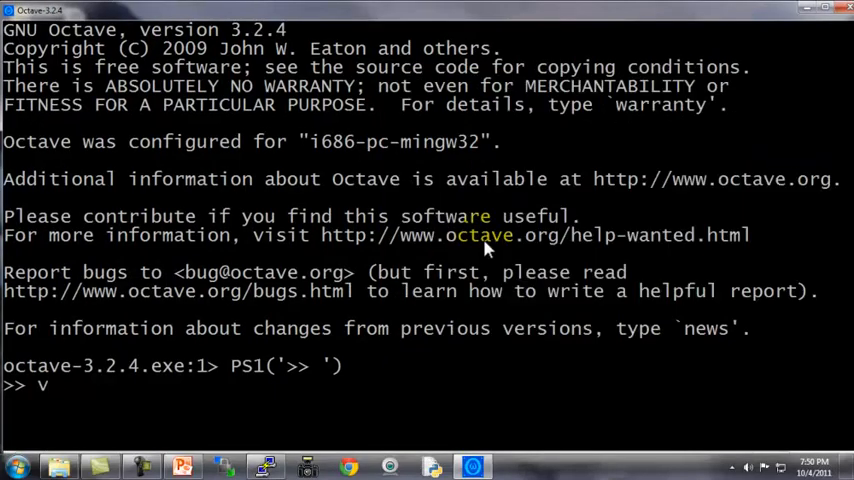
# Step: Create v=zeros(10,1) and fill it with 2^i for i=1:10 in a for loop, then display v
pyautogui.write('=zeros(10,1')
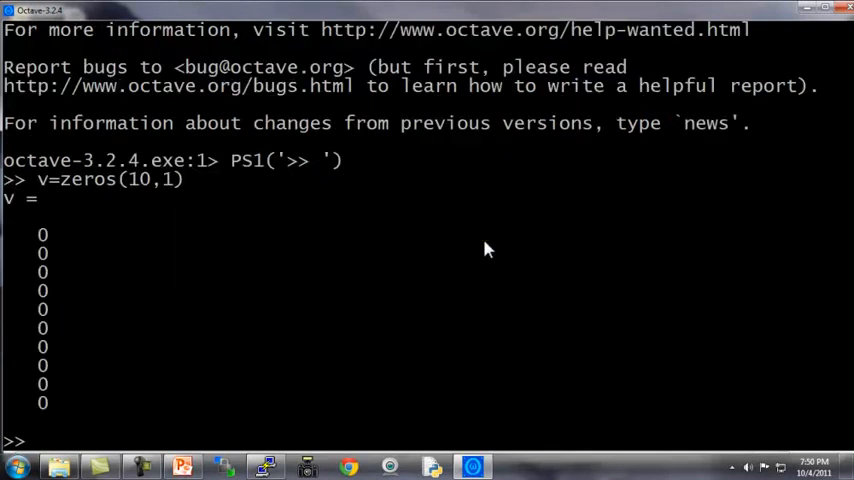
pyautogui.write('for i')
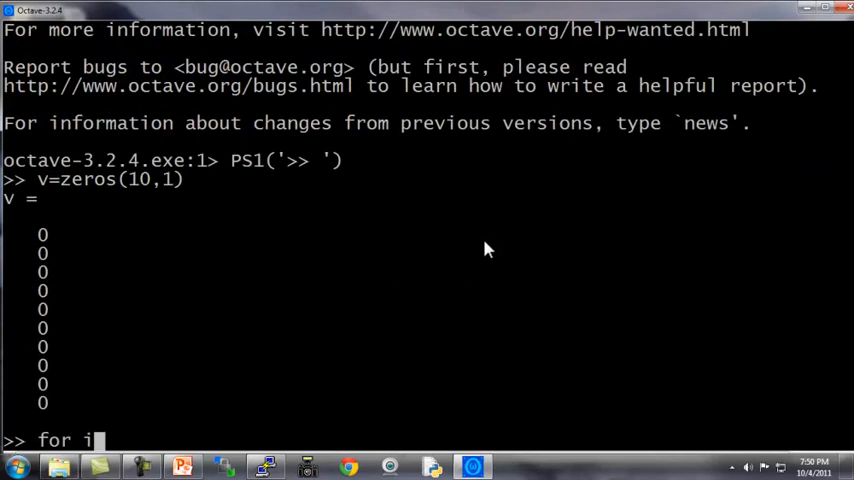
pyautogui.write('=1:10')
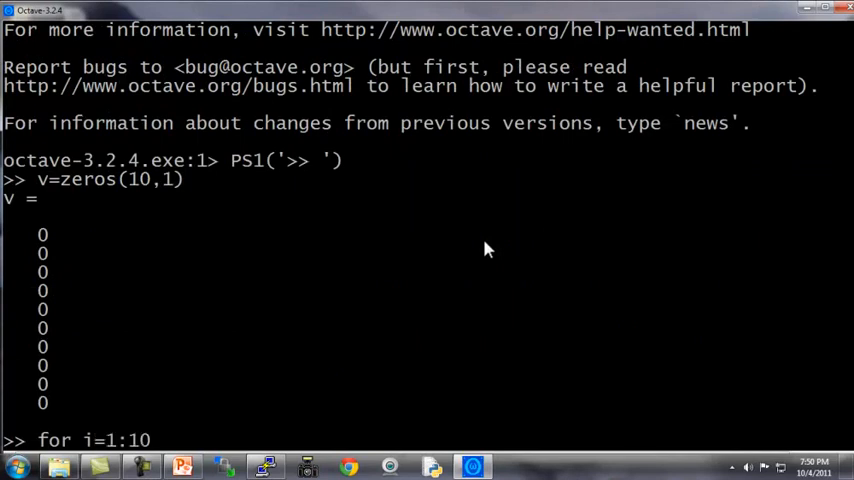
pyautogui.write(',')
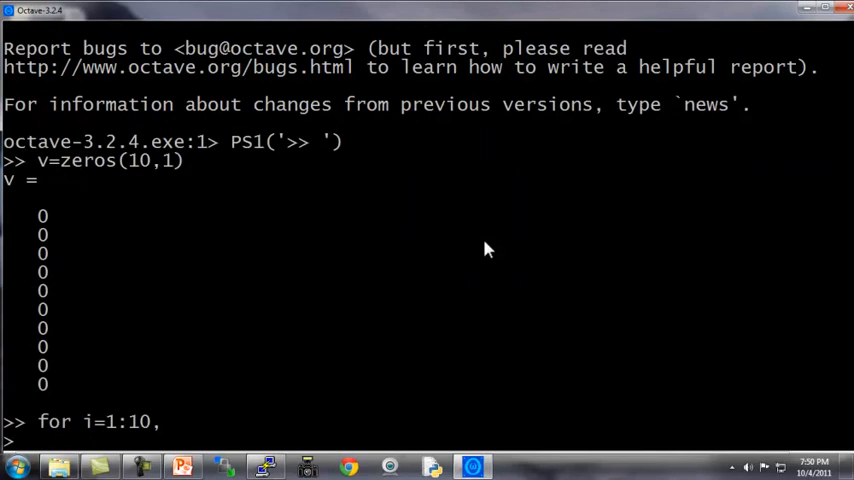
pyautogui.write('v(i) = 2')
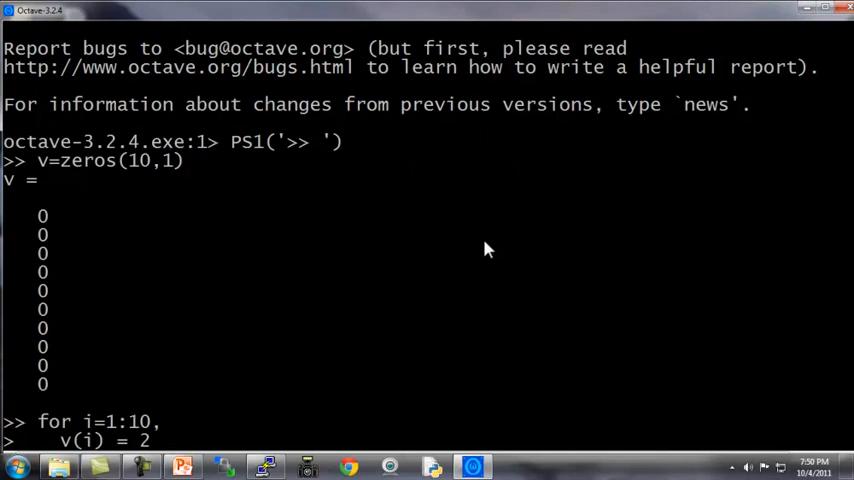
pyautogui.write('^i;')
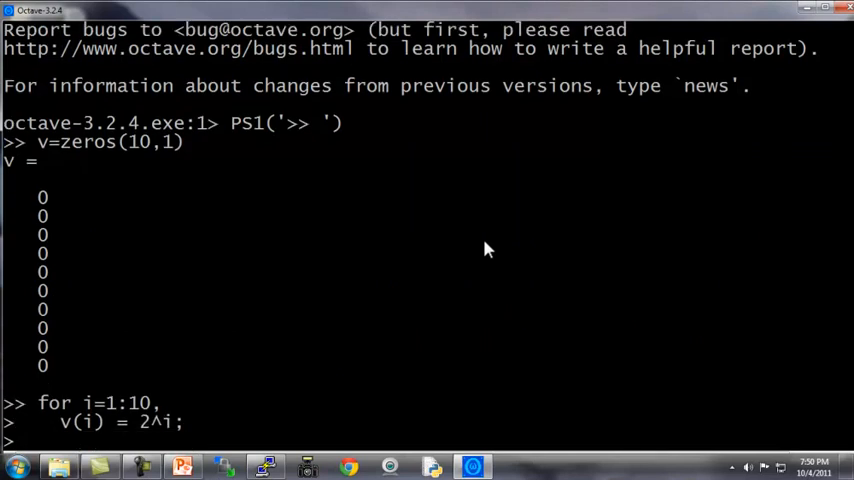
pyautogui.write('end;')
pyautogui.write('v')
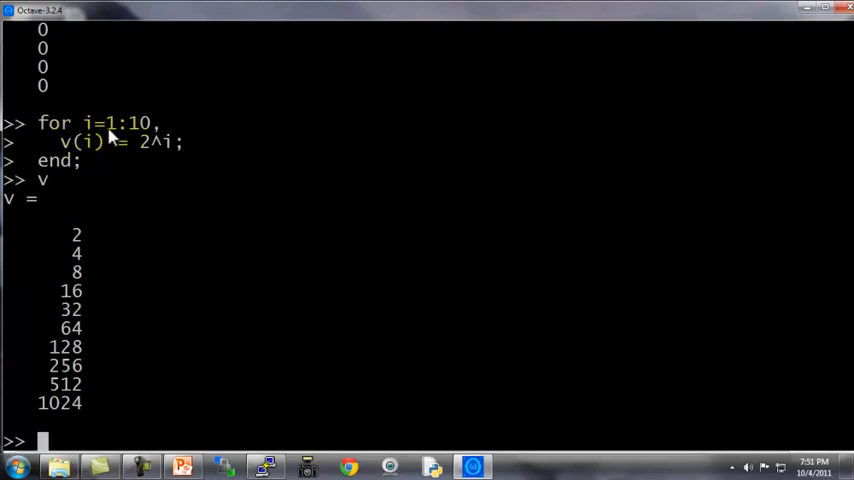
pyautogui.moveTo(136, 138)
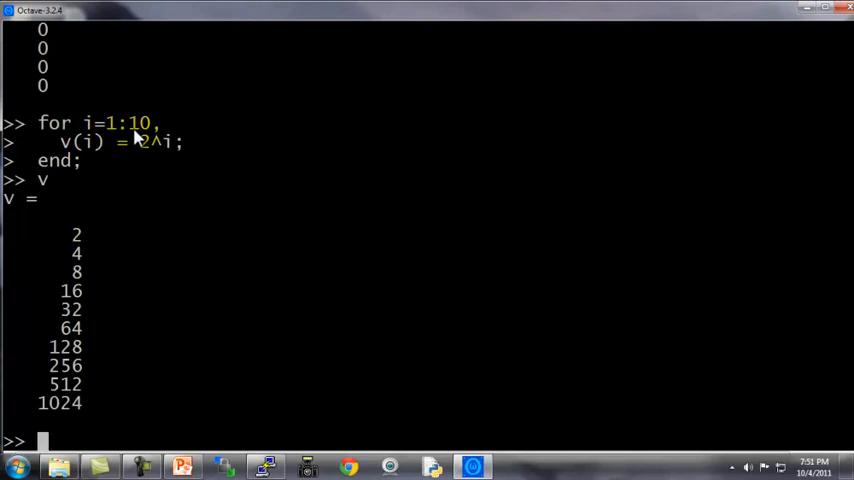
# Step: Define indices=1:10, display it, and loop for i=indices printing each value with disp(i)
pyautogui.write('in')
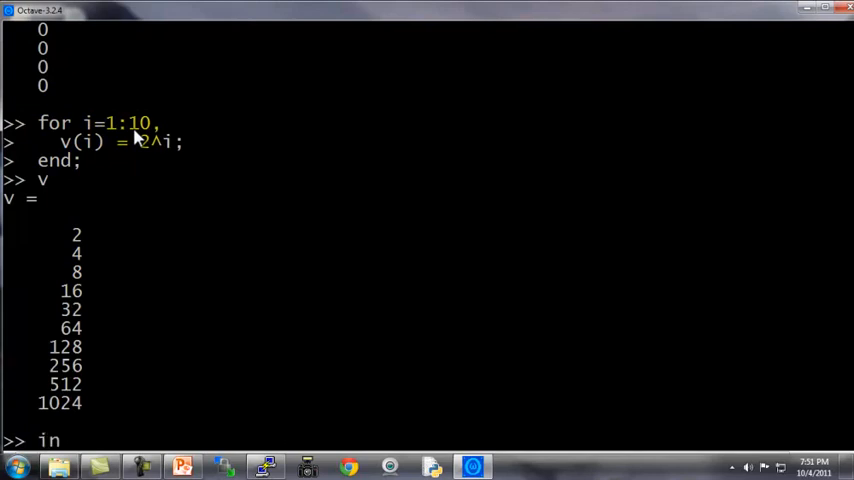
pyautogui.write('dices=1:10;')
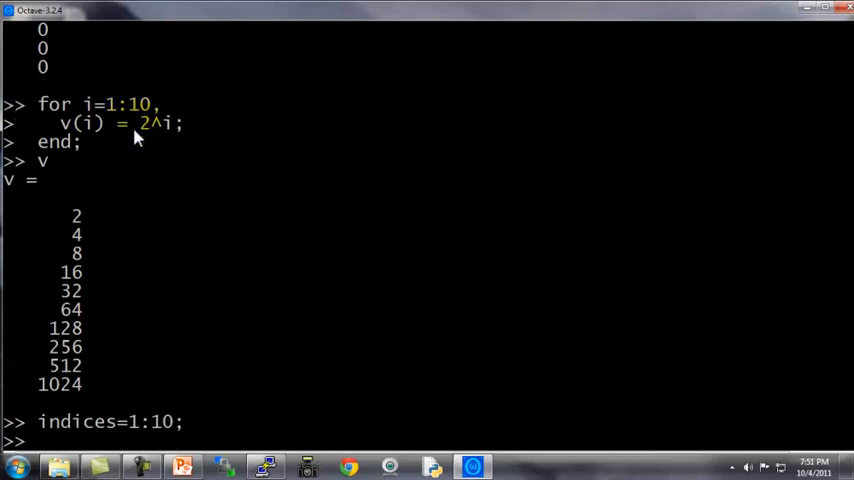
pyautogui.write('indices')
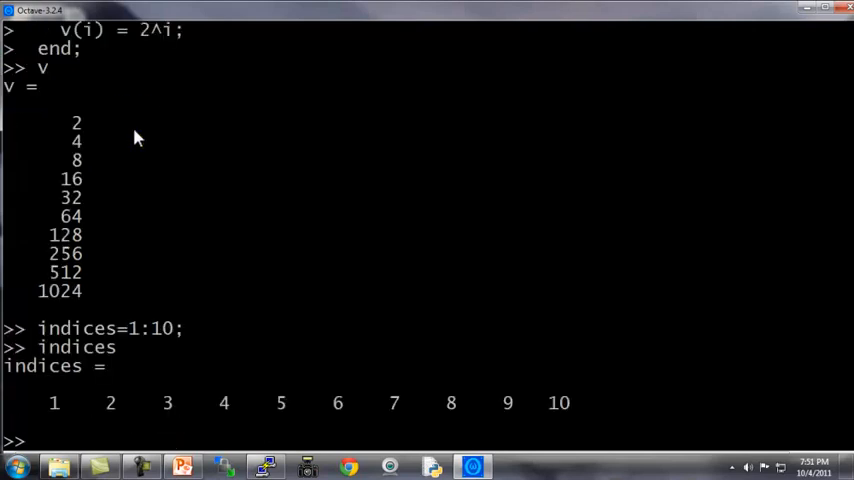
pyautogui.write('for i')
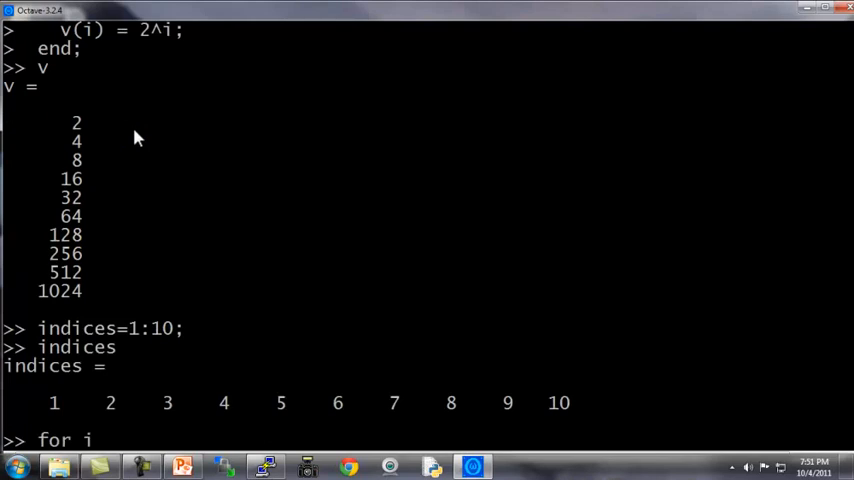
pyautogui.write('=Indi')
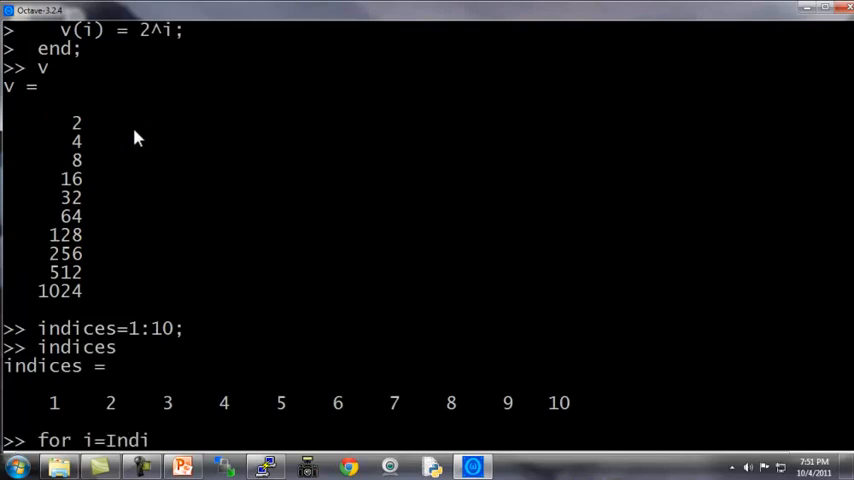
pyautogui.write('ces')
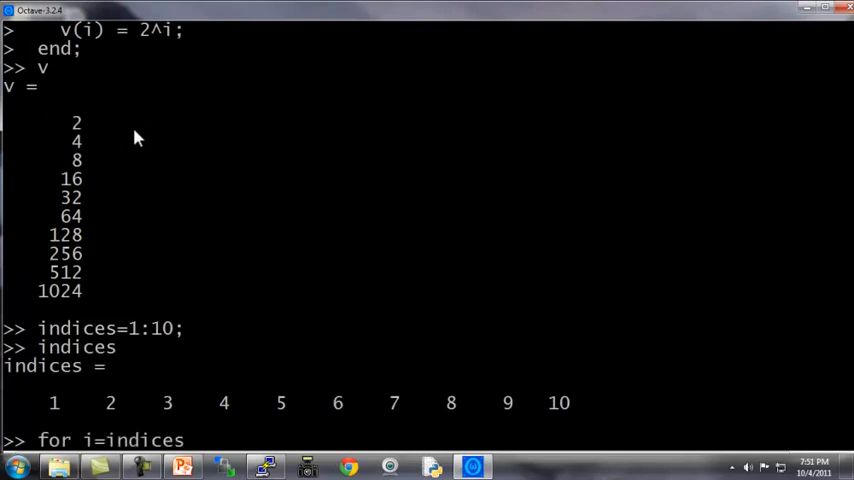
pyautogui.write(',')
pyautogui.write('disp(i);')
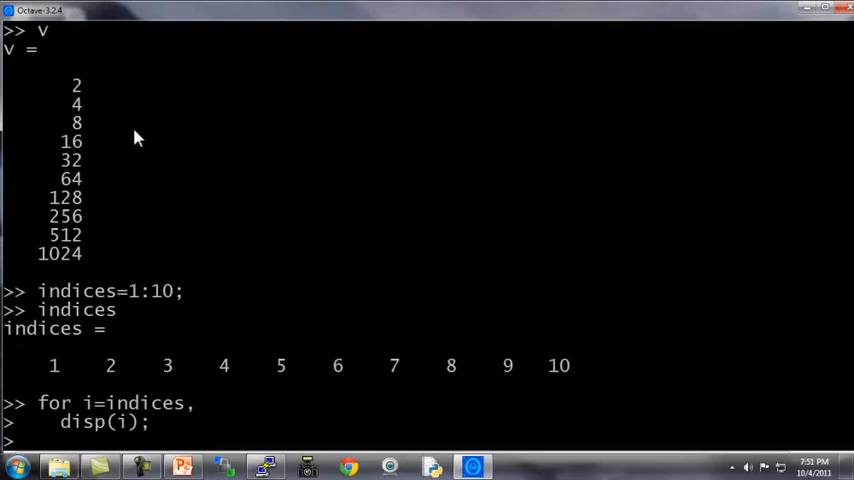
pyautogui.press('Return')
pyautogui.write('v')
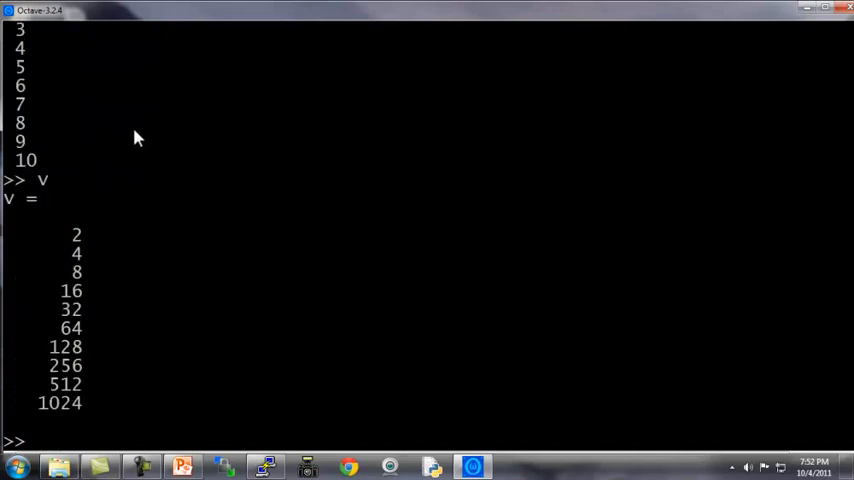
# Step: Run i=1; while i<=5, v(i)=100; i=i+1; end; and display v
pyautogui.write('i = 1;')
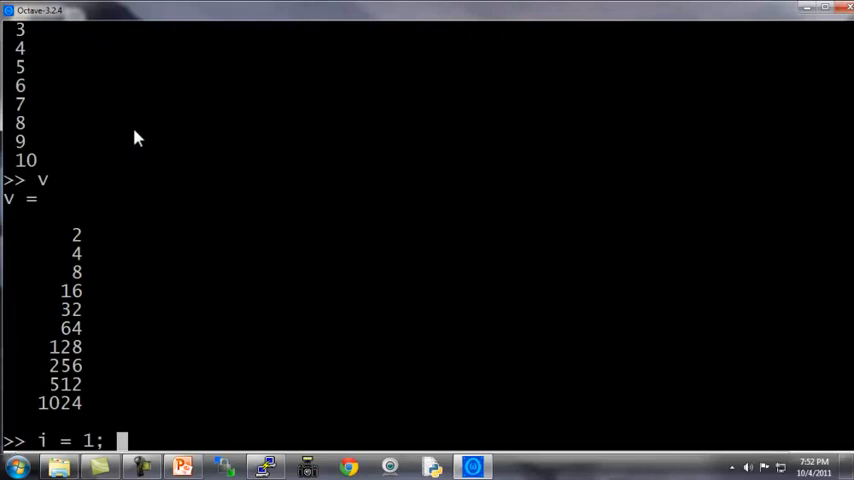
pyautogui.write('while i <')
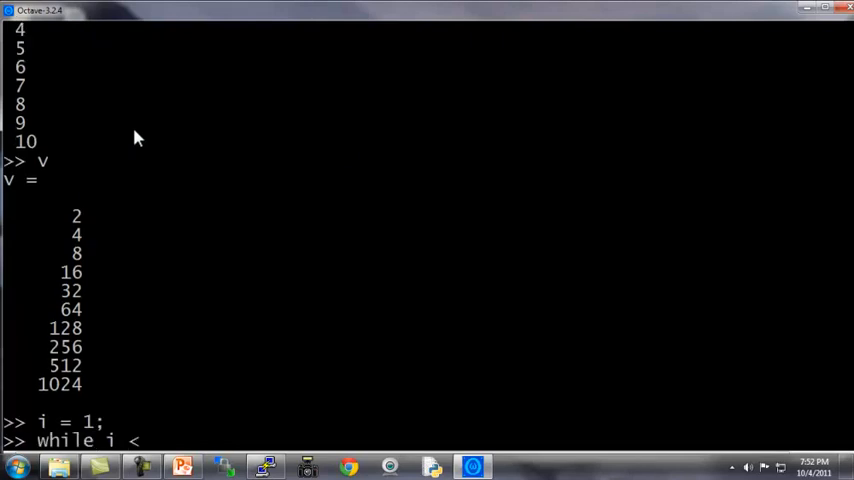
pyautogui.write('= 5,')
pyautogui.write('v')
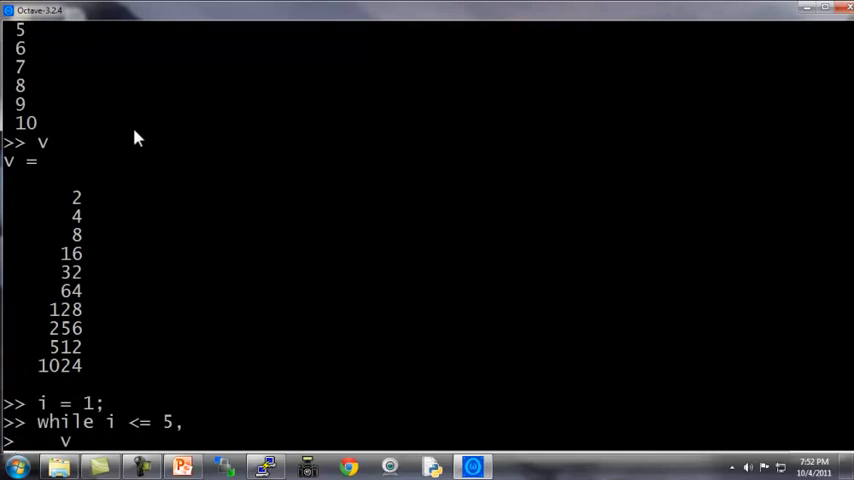
pyautogui.write('(i) = 100;')
pyautogui.write('end;')
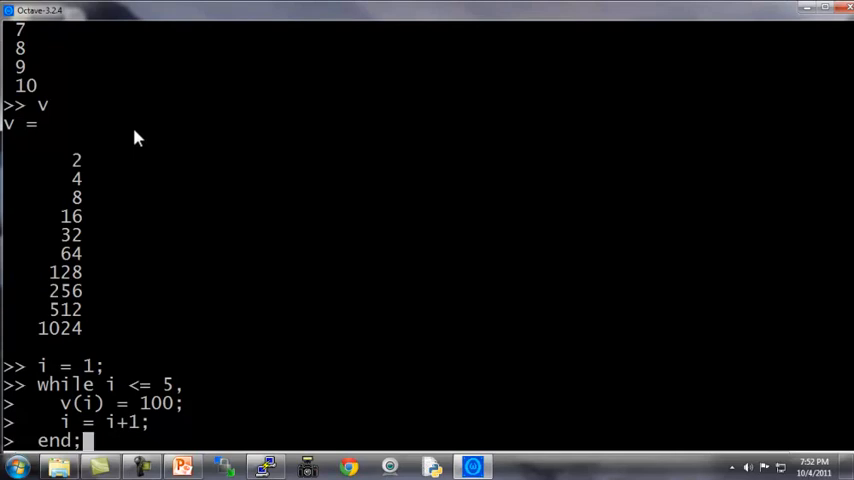
pyautogui.moveTo(120, 234)
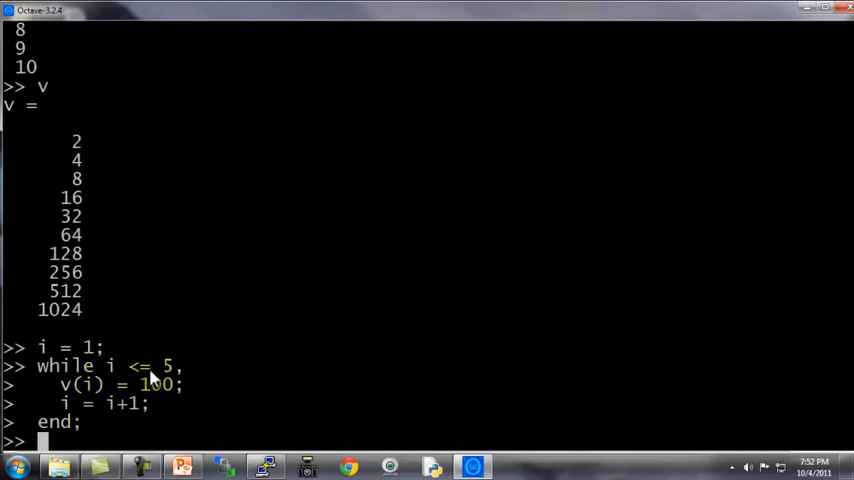
pyautogui.write('v')
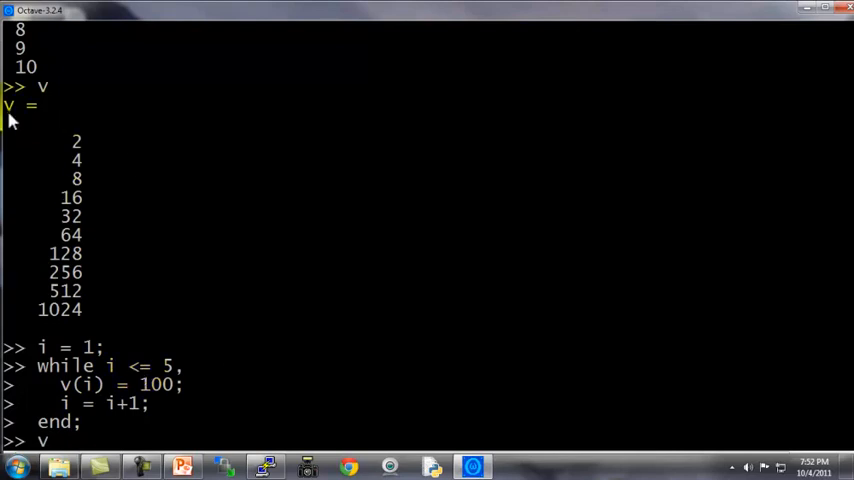
pyautogui.moveTo(80, 298)
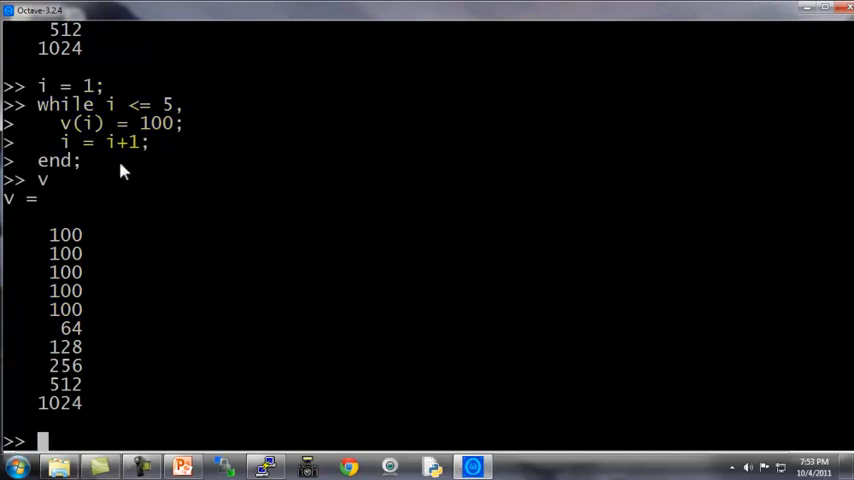
# Step: Run i=1; while true, v(i)=999; i=i+1; if i==6, break; end; end; and display v
pyautogui.write('i=1;')
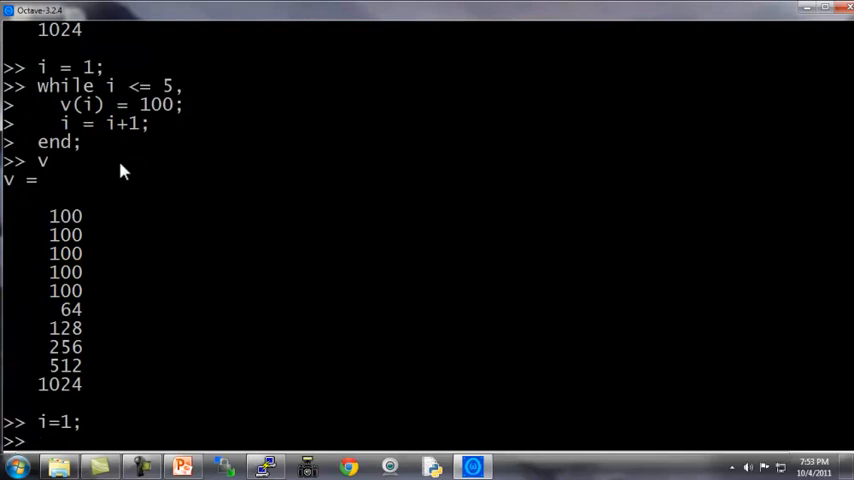
pyautogui.write('while')
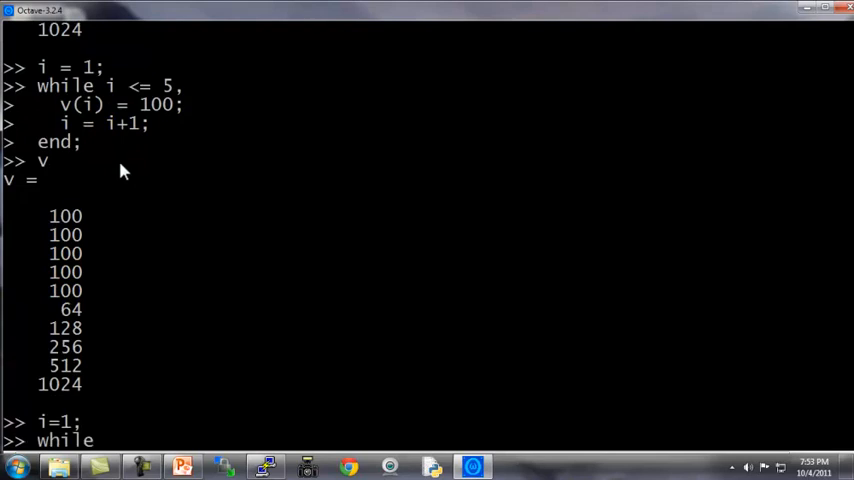
pyautogui.write('true,')
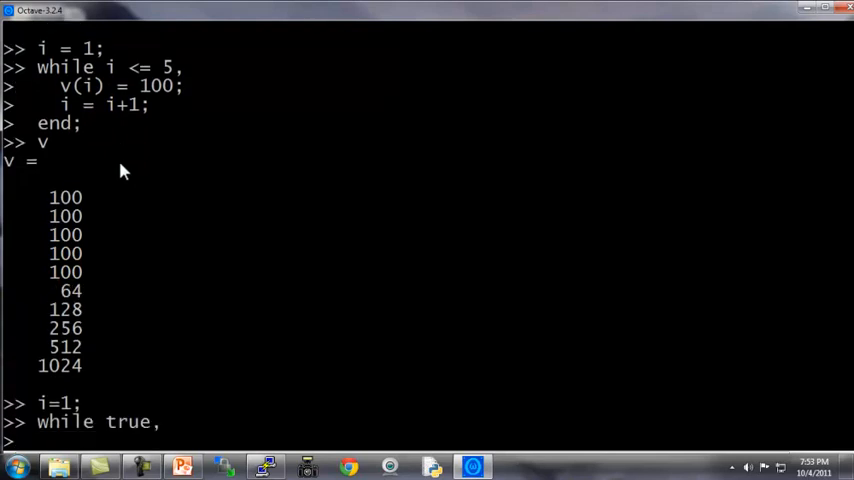
pyautogui.write('v')
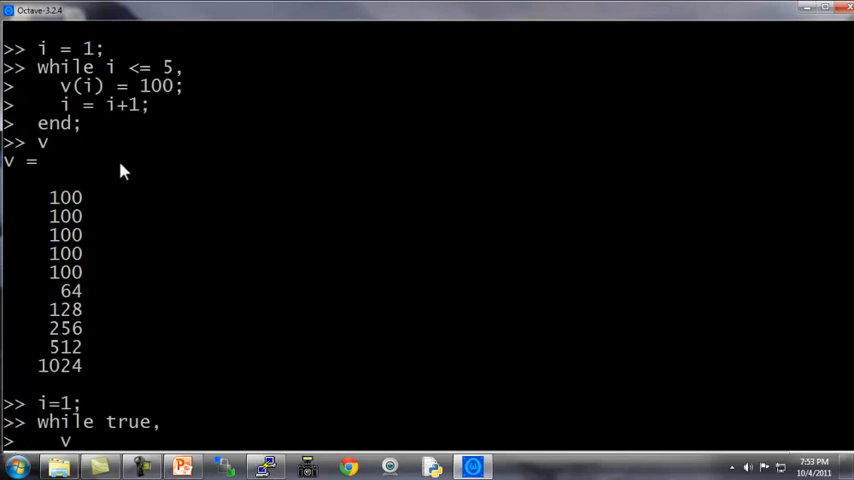
pyautogui.write('(i) = 9')
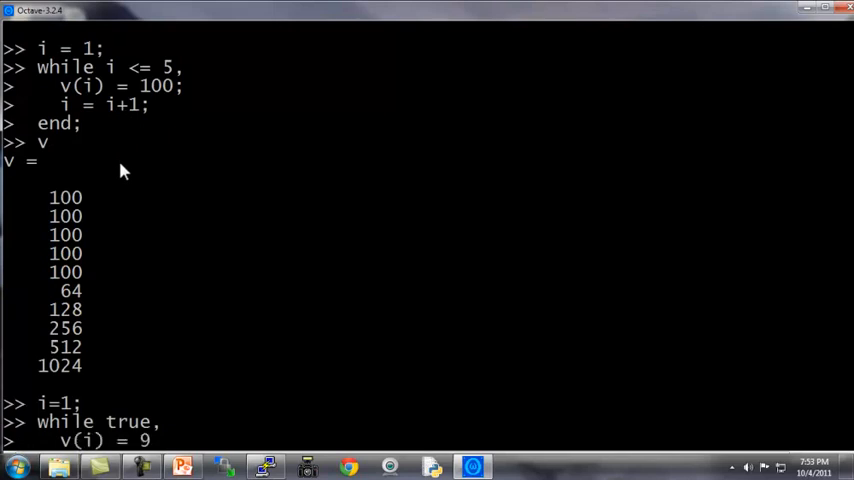
pyautogui.write('99;')
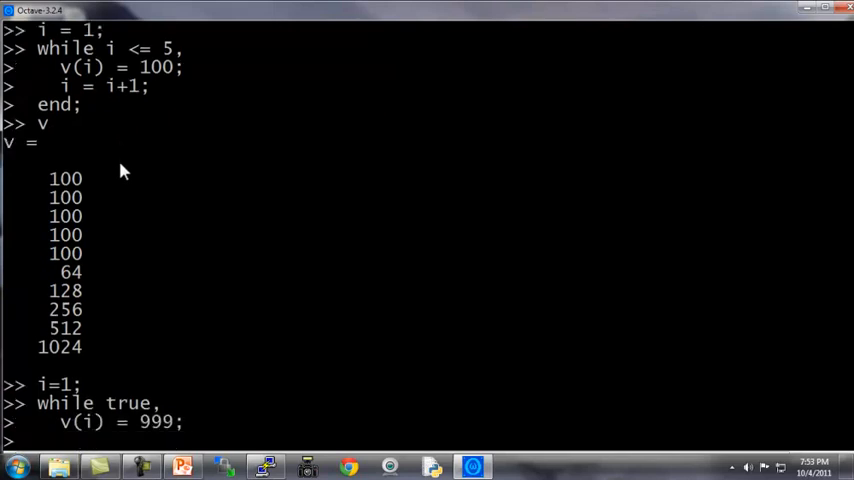
pyautogui.write('i = i+1;')
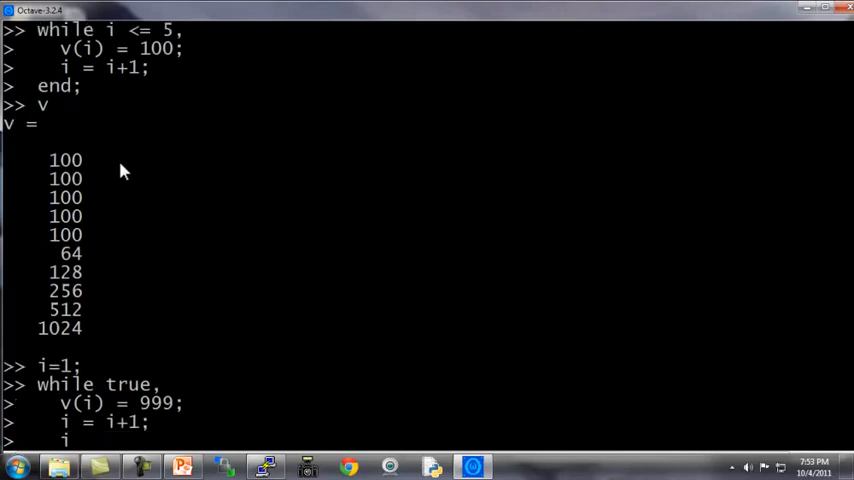
pyautogui.write('if i == 6,')
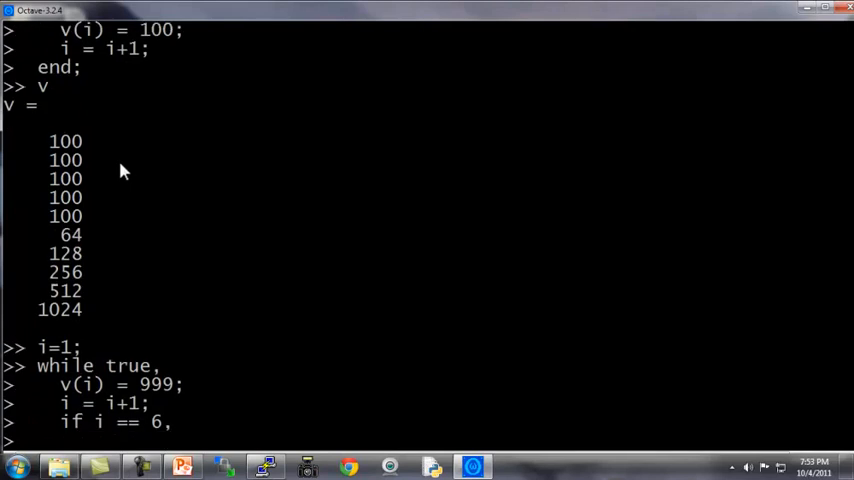
pyautogui.write('break;')
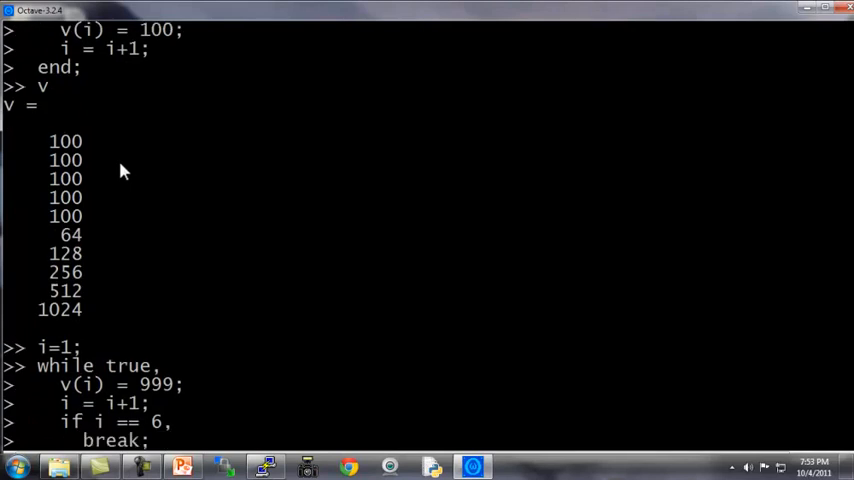
pyautogui.scroll(-3)
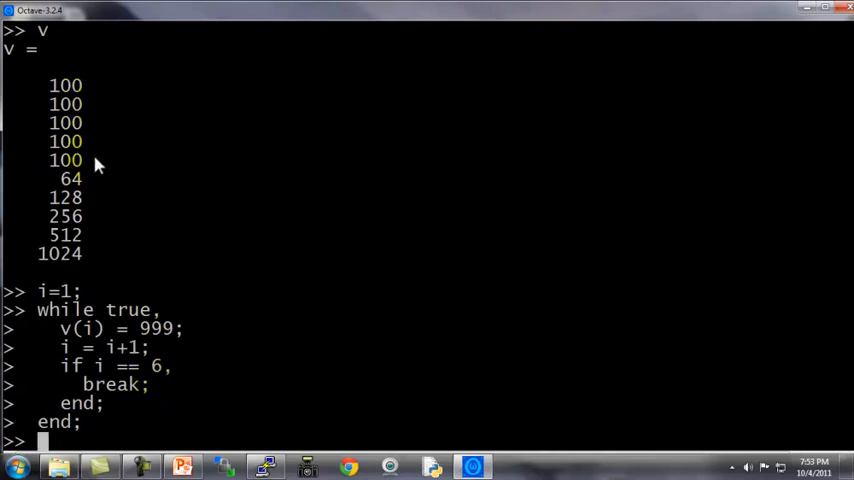
pyautogui.write('v')
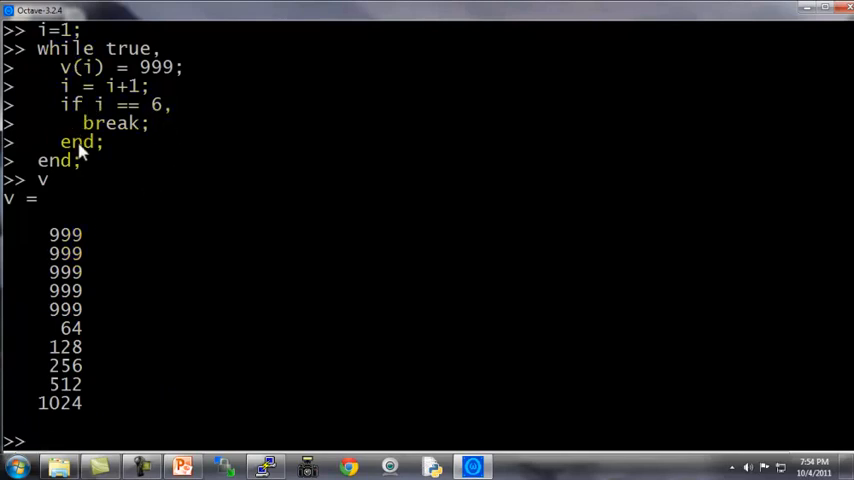
pyautogui.moveTo(84, 150)
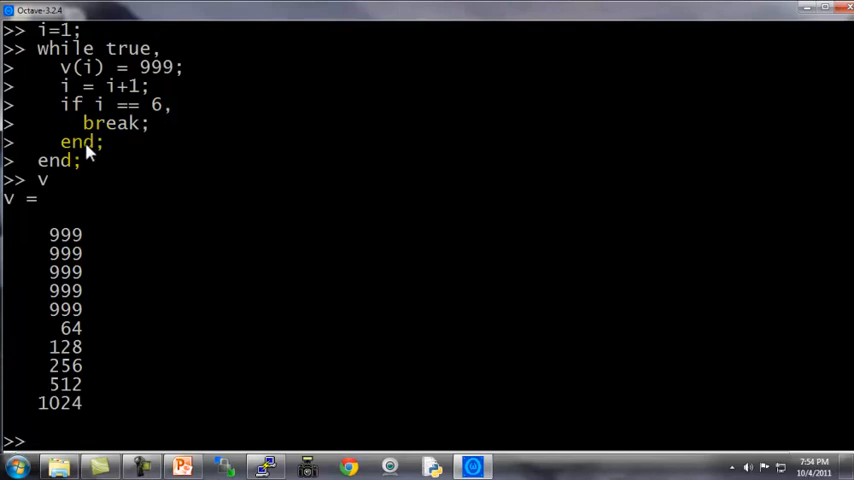
pyautogui.moveTo(56, 170)
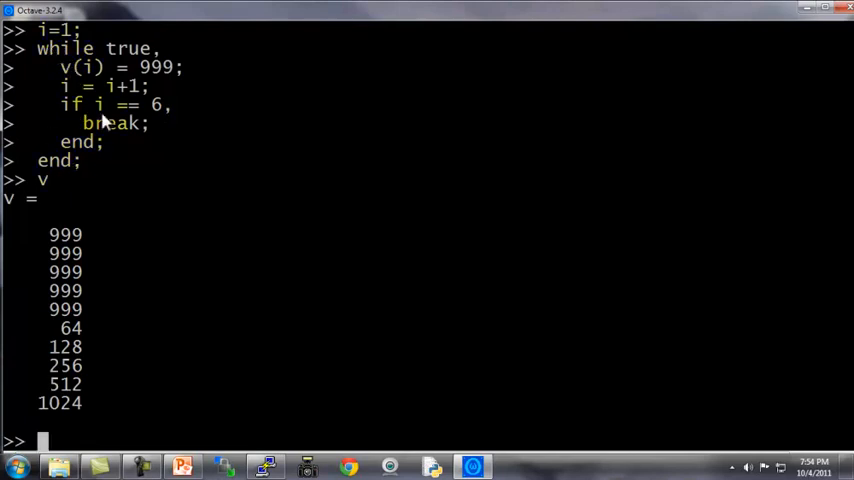
pyautogui.moveTo(136, 140)
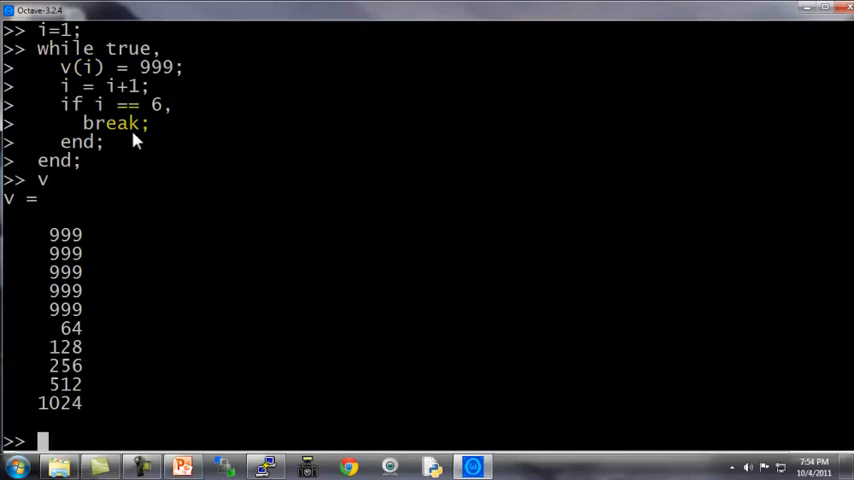
# Step: Check v(1), then set v(1)=2
pyautogui.write('if (')
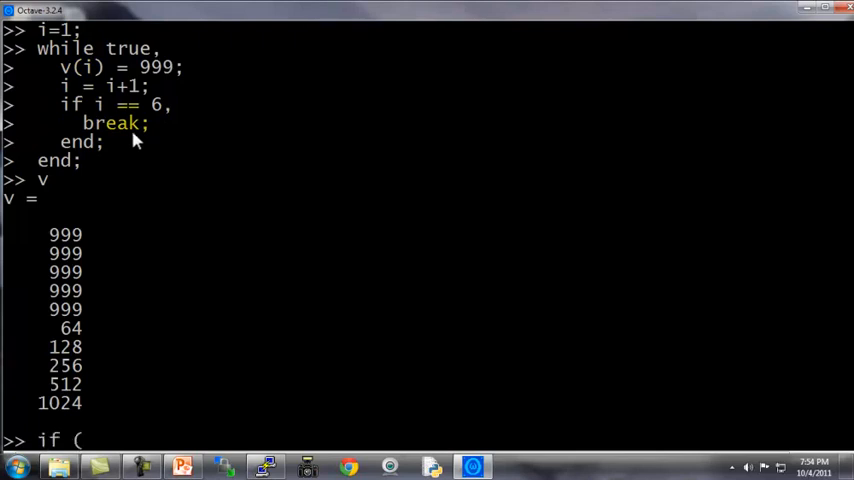
pyautogui.write('v(1) =')
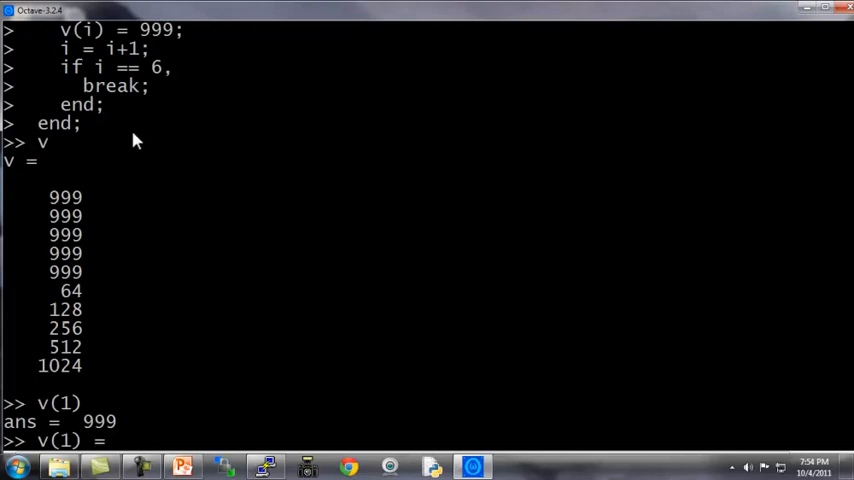
pyautogui.write('v(1) = 2;')
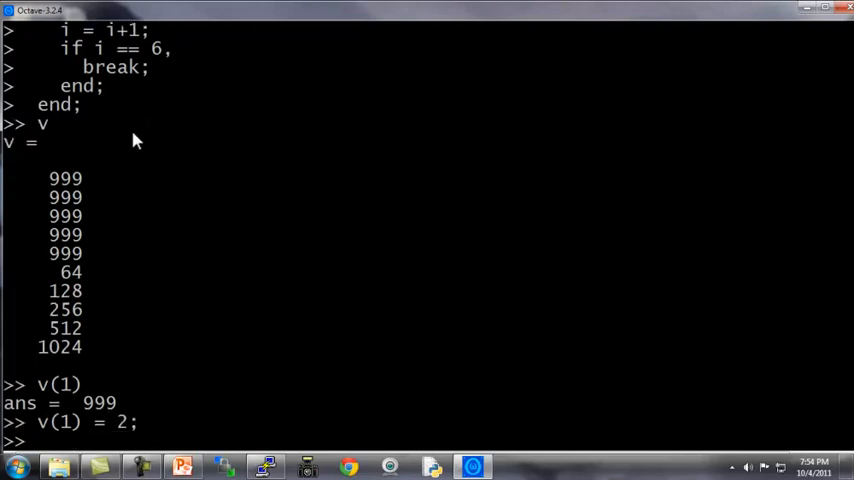
# Step: Enter an if/elseif/else block on v(1) with disp messages so it prints 'The value is two'
pyautogui.write('if v(1)==1,')
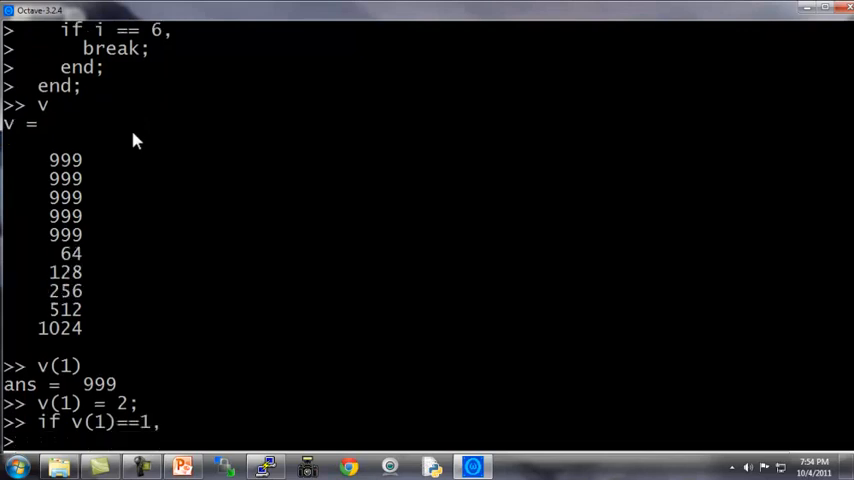
pyautogui.write("disp('The value is one")
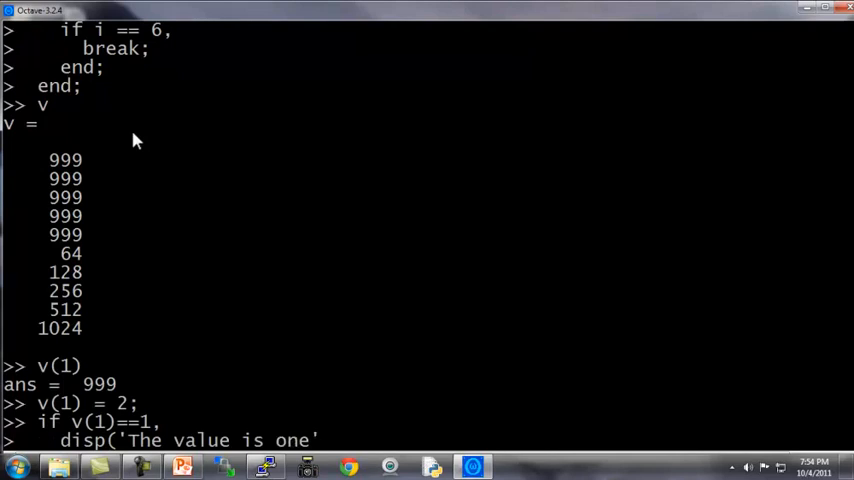
pyautogui.write('elseif')
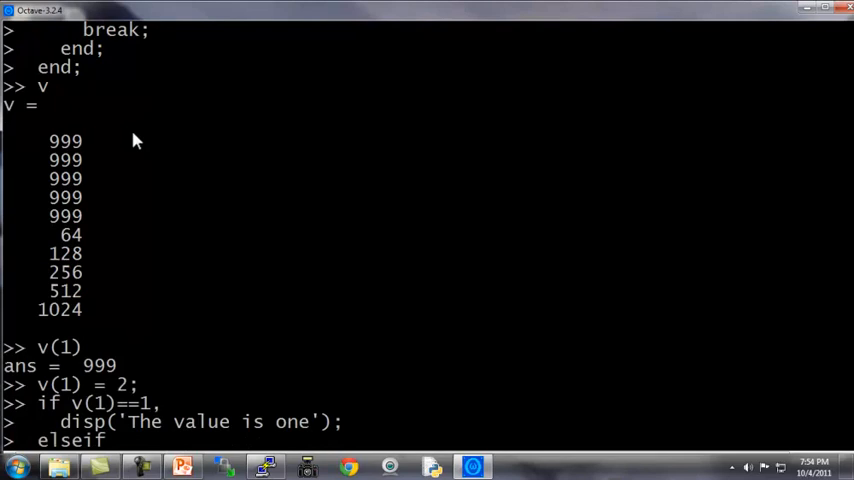
pyautogui.write('v')
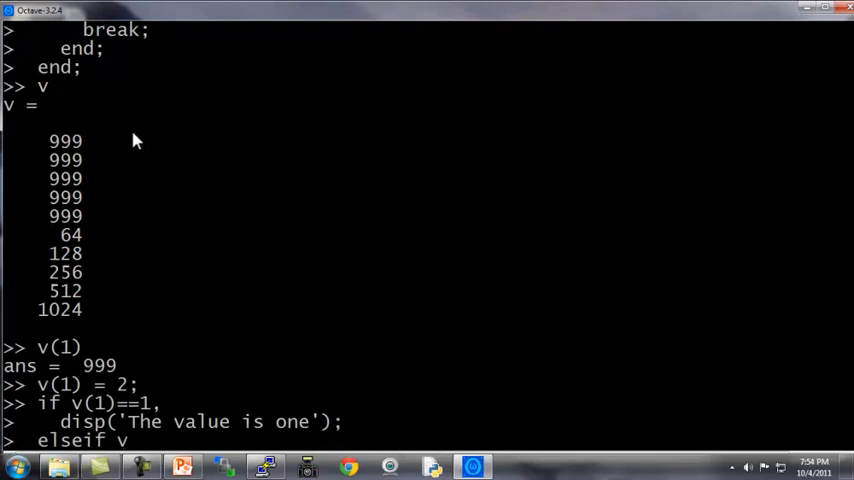
pyautogui.write('(1) == 2,')
pyautogui.write('else')
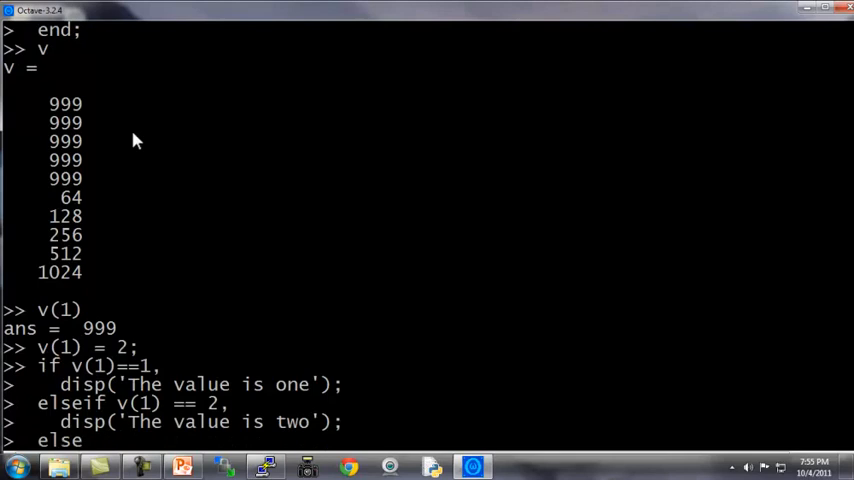
pyautogui.write("disp('The value is not one or two.');")
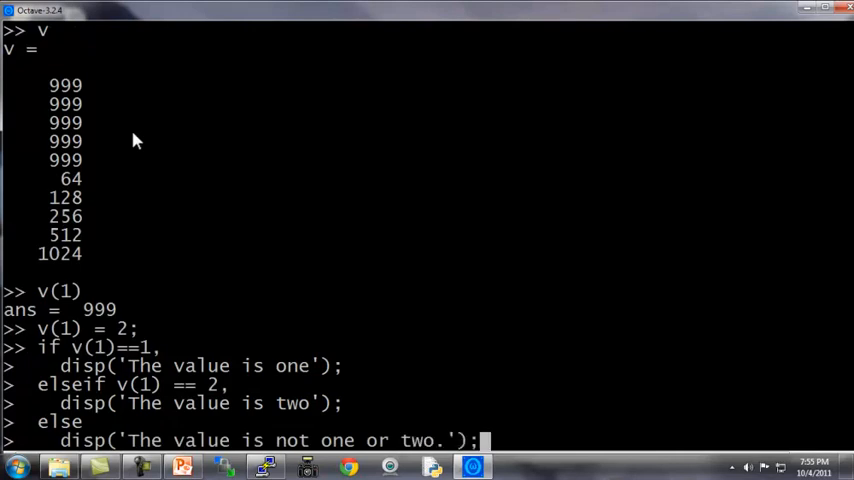
pyautogui.write('end;')
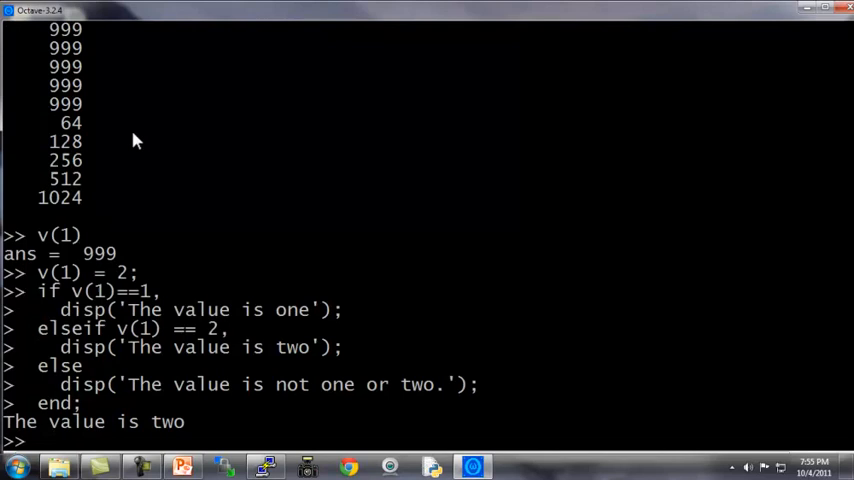
pyautogui.write('exit')
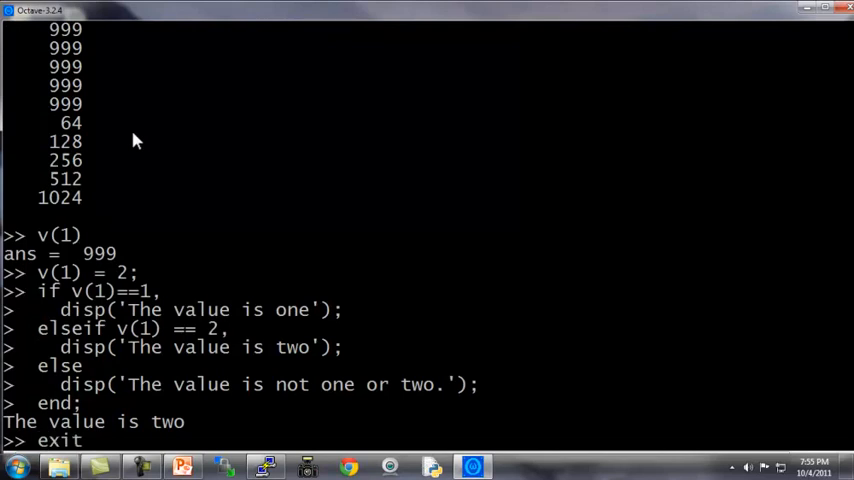
pyautogui.press('BackSpace')
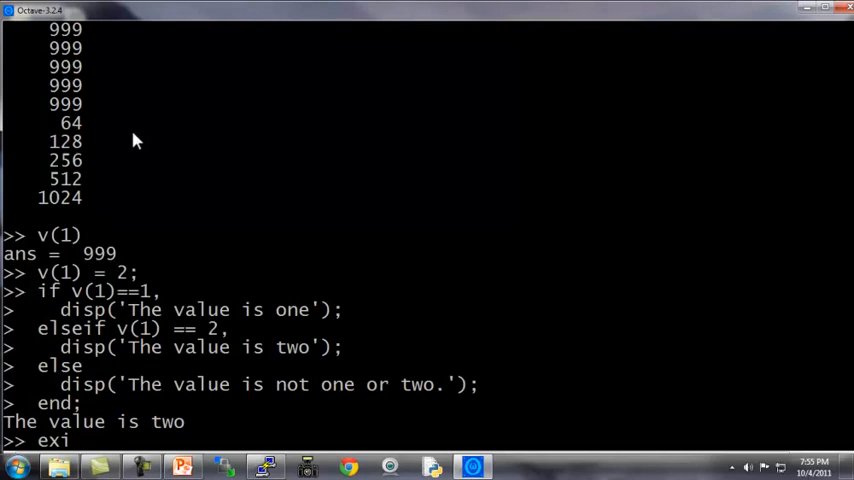
pyautogui.write('uit')
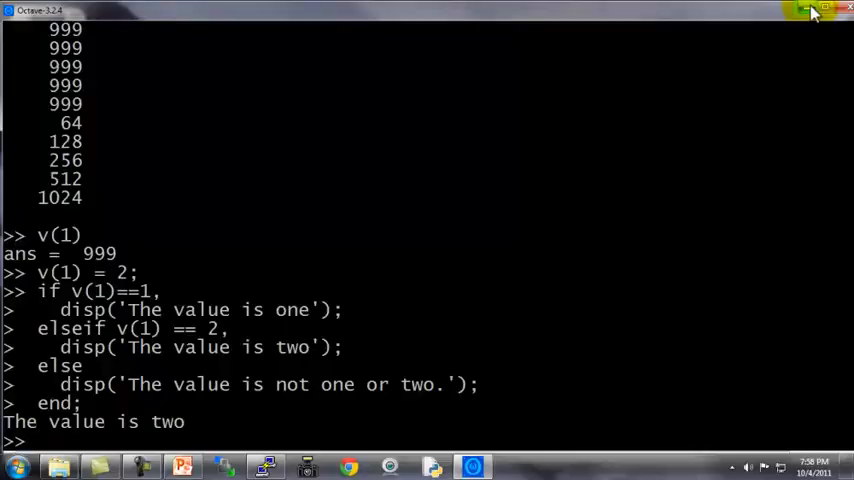
# Step: Close the Octave console and open squareThisNumber.m from the desktop
pyautogui.click(806, 12)
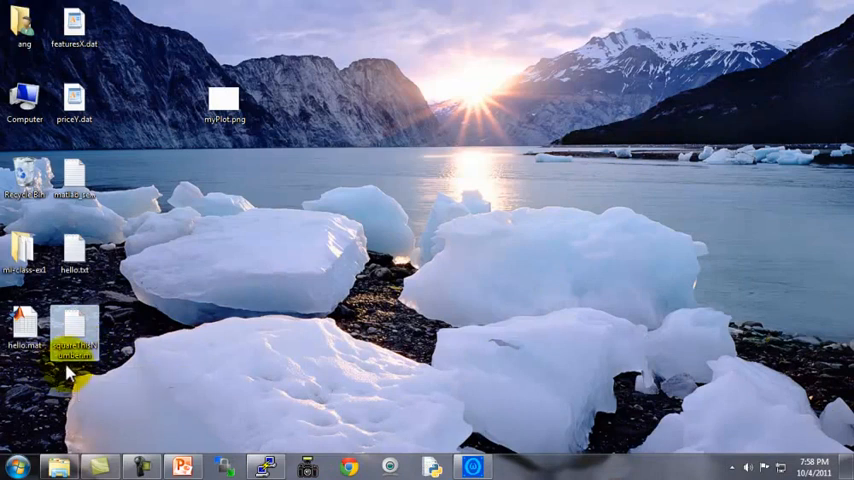
pyautogui.moveTo(72, 336)
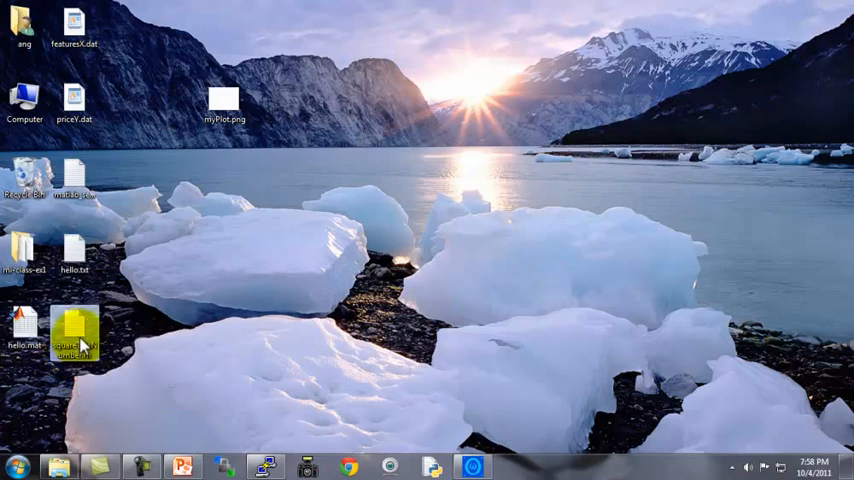
pyautogui.doubleClick(74, 330)
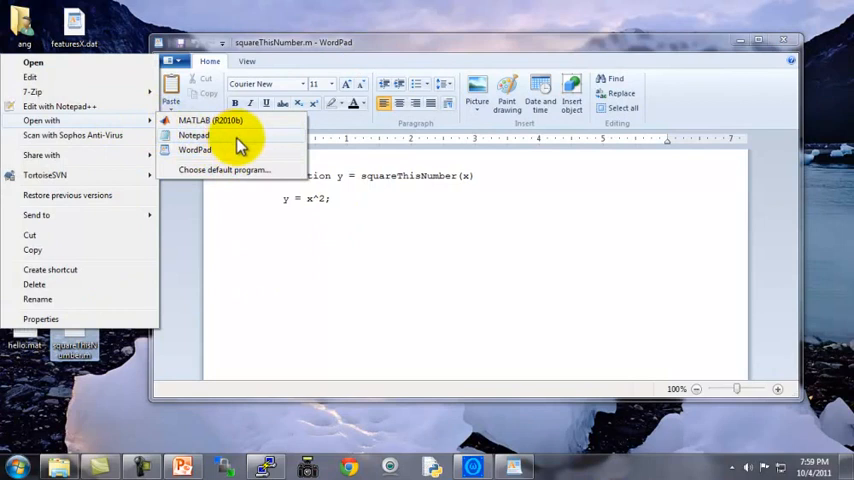
pyautogui.moveTo(200, 180)
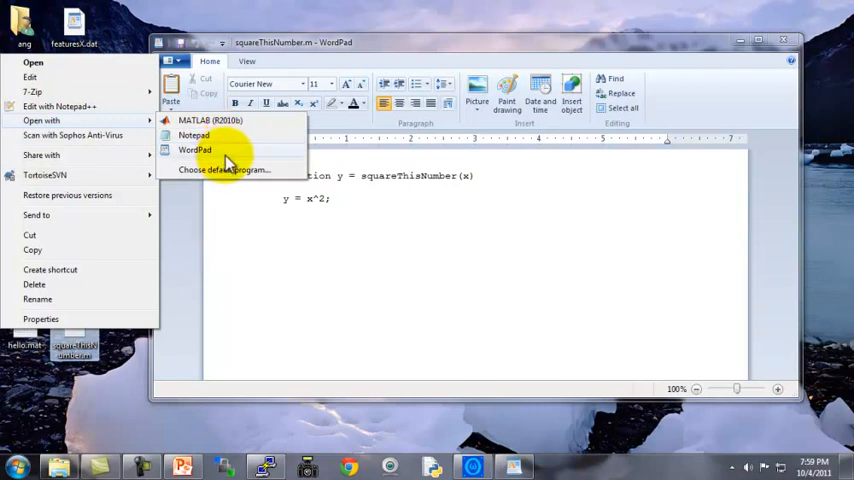
# Step: Highlight the squareThisNumber function line and the return variable y in WordPad
pyautogui.click(196, 150)
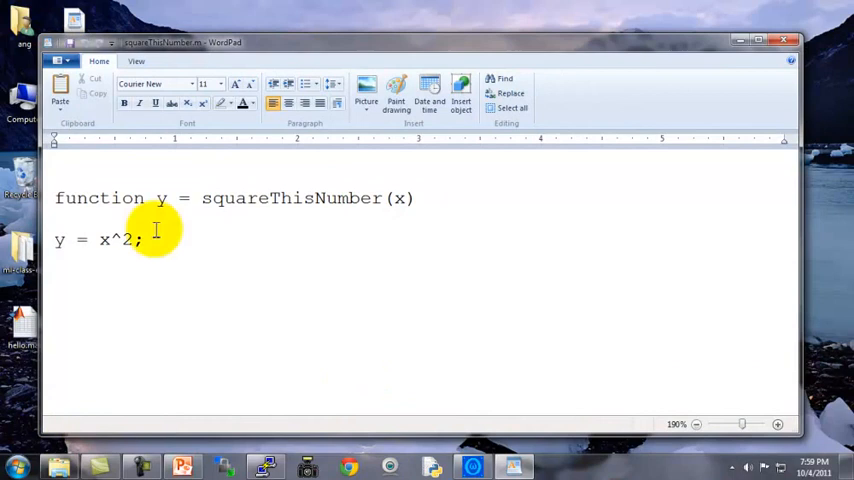
pyautogui.moveTo(156, 230); pyautogui.dragTo(318, 210)
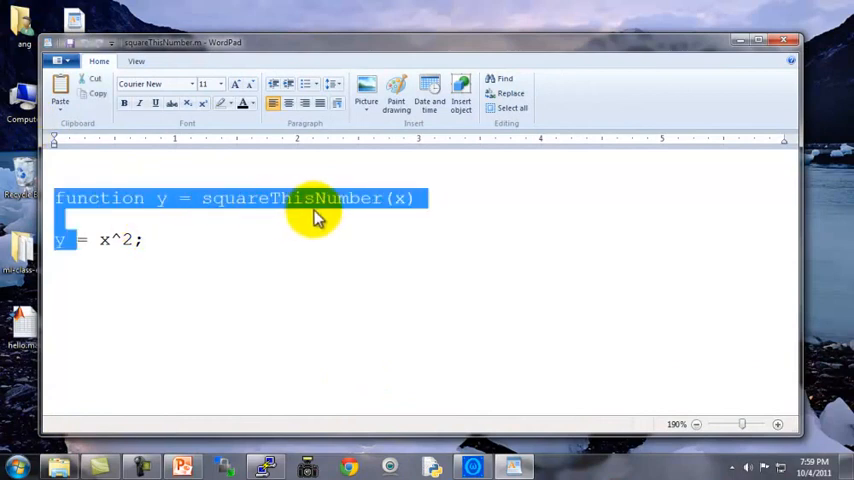
pyautogui.click(160, 198)
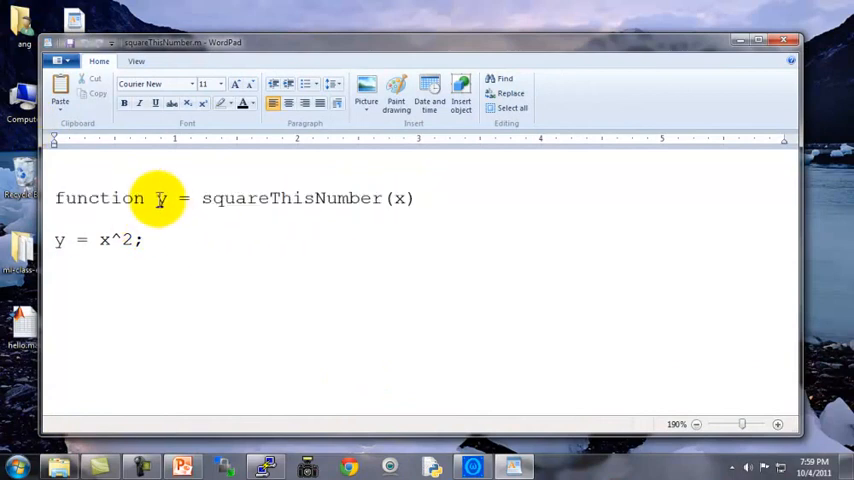
pyautogui.doubleClick(160, 198)
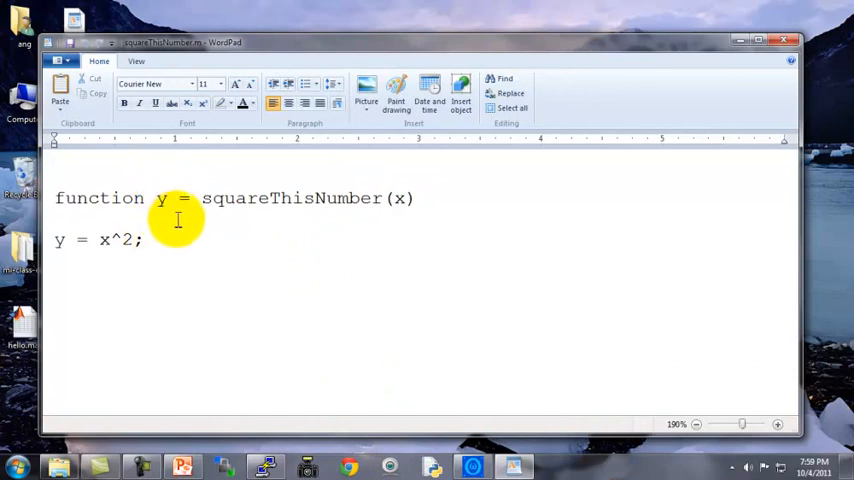
pyautogui.doubleClick(162, 198)
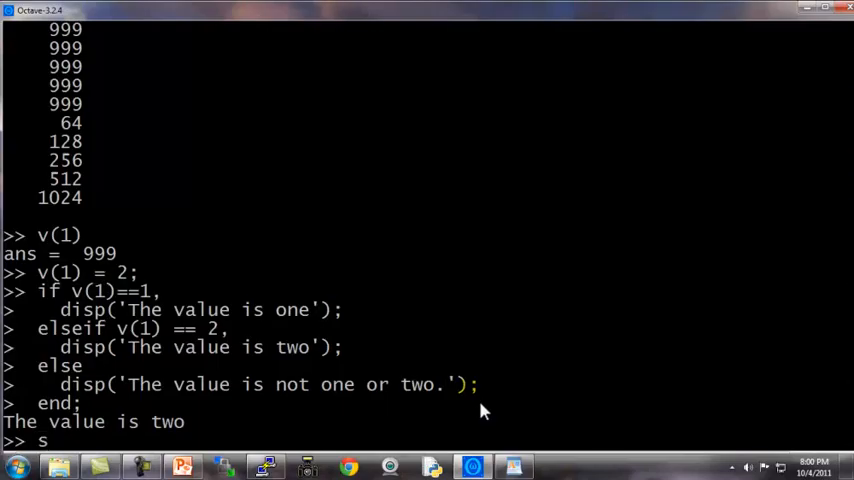
# Step: Run squareThisNumber(5), get an error, and check the working directory with pwd
pyautogui.write('quareThisNumber(5')
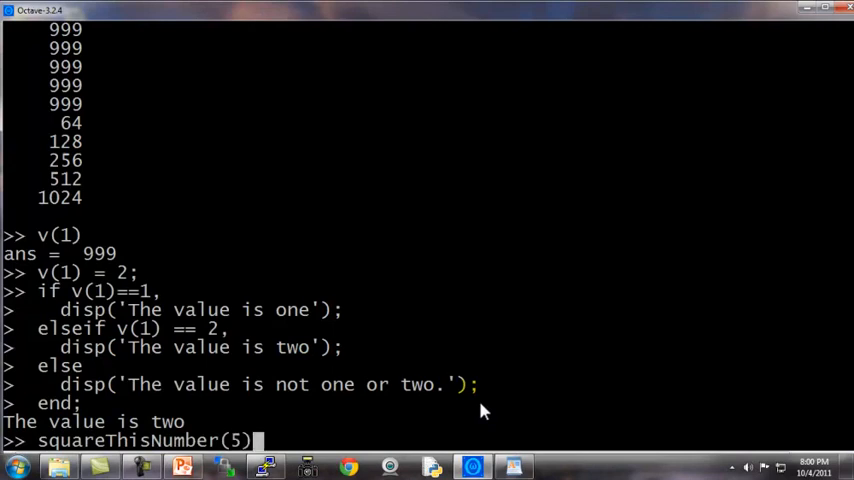
pyautogui.press('enter')
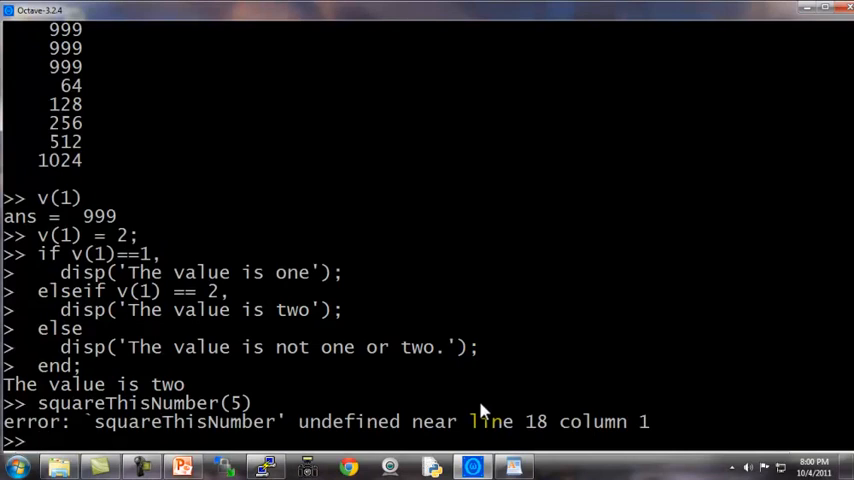
pyautogui.write('pwd')
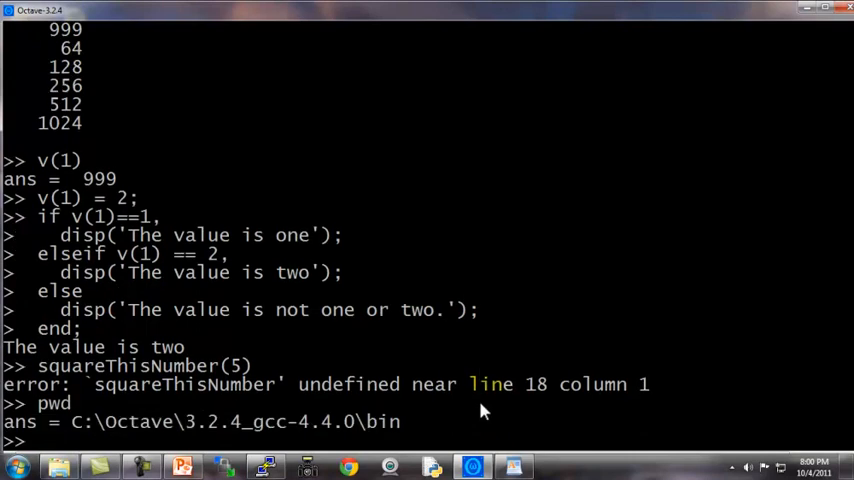
# Step: Change directory to 'C:\Users\ang\Desktop' and run squareThisNumber(5) to get 25
pyautogui.write('cd')
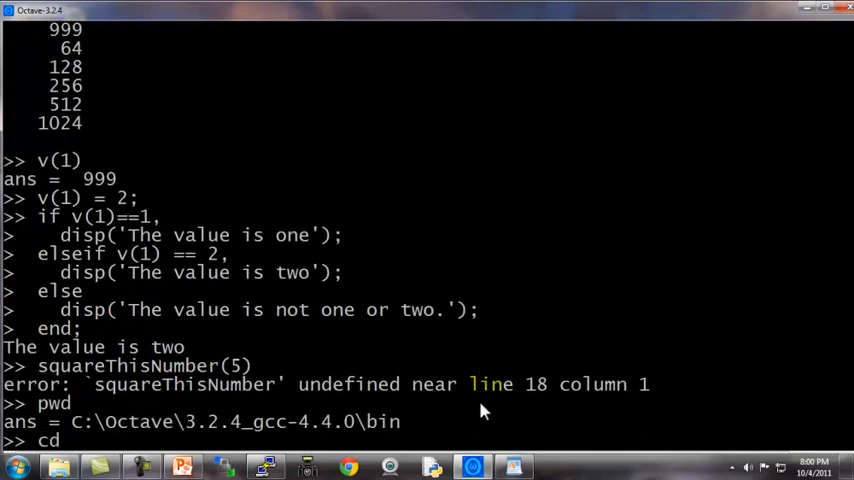
pyautogui.write("'C:\\User\\")
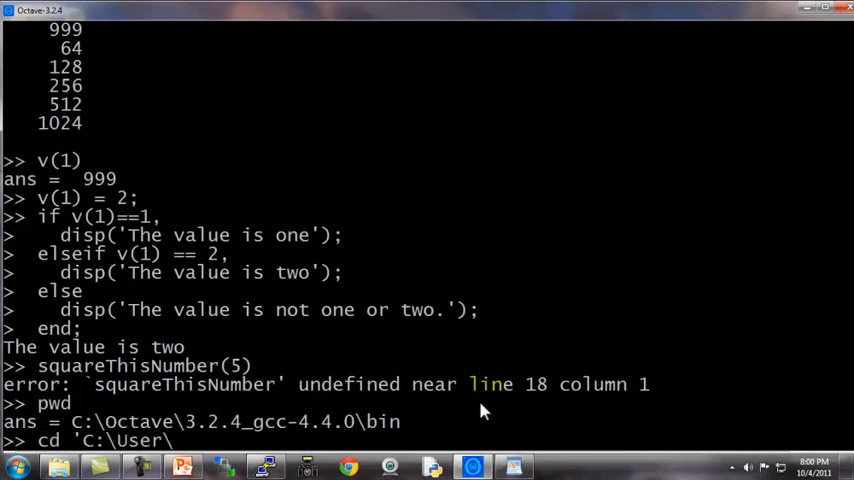
pyautogui.write('ang\\Desktop\\')
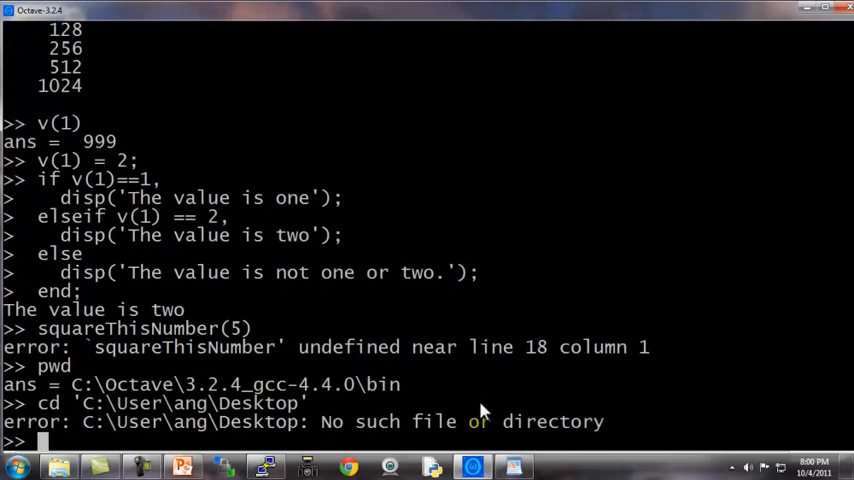
pyautogui.write("cd 'C:\\User\\ang\\Desktop'")
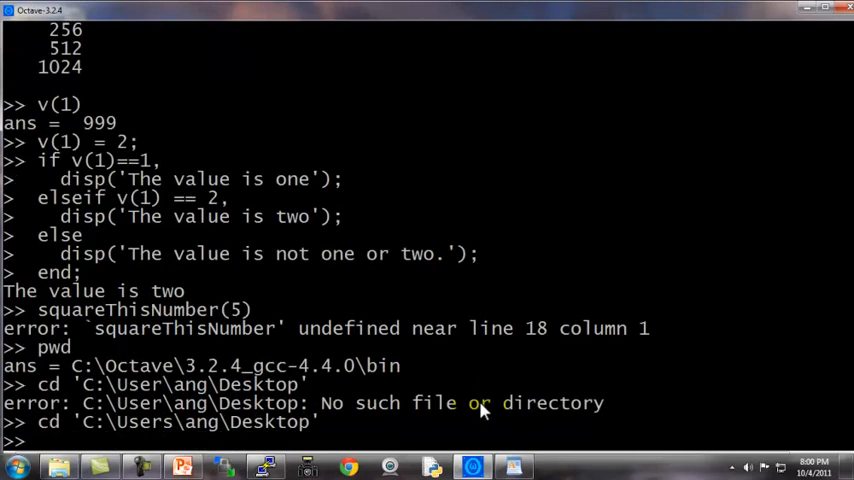
pyautogui.write('squareThisNumber(5)')
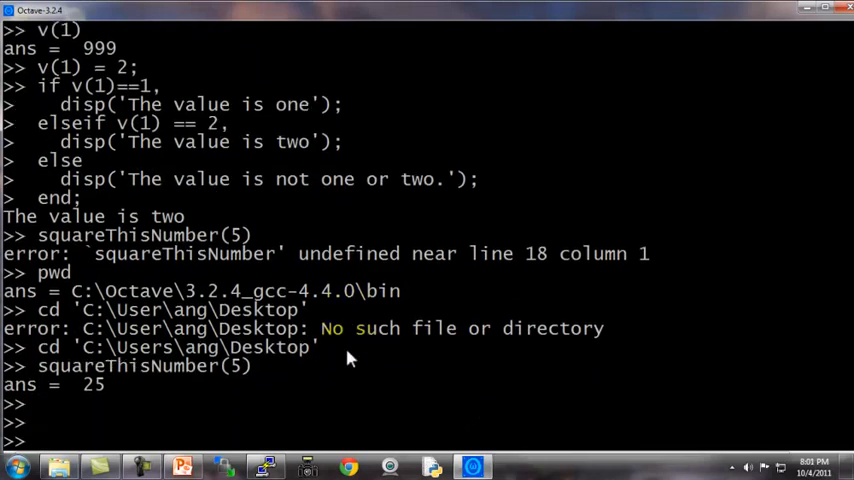
# Step: Write a comment line about the Octave search path (optional)
pyautogui.write('%')
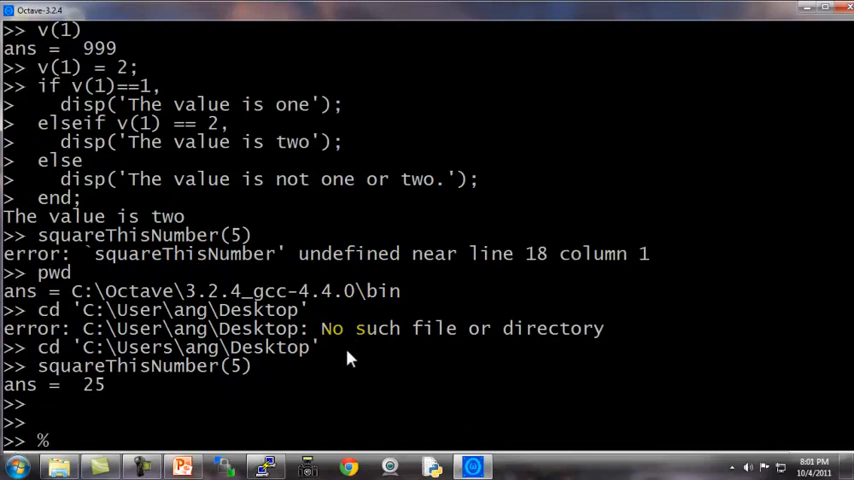
pyautogui.write('Octave search')
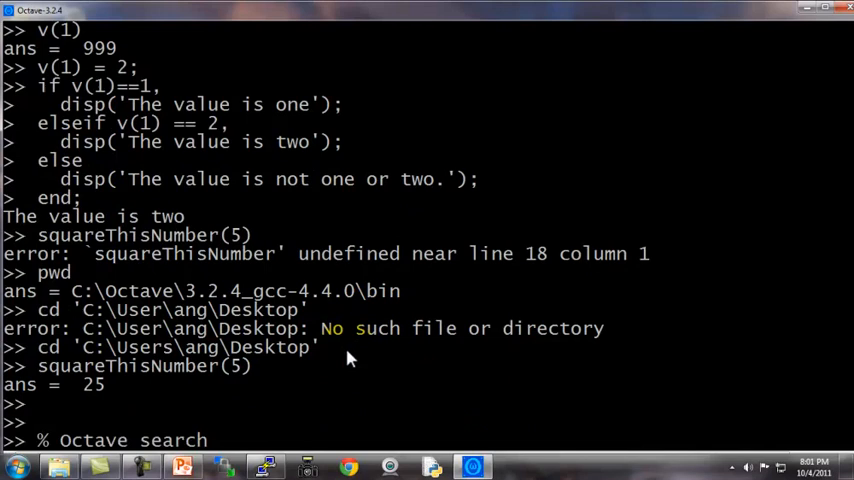
pyautogui.write('patc')
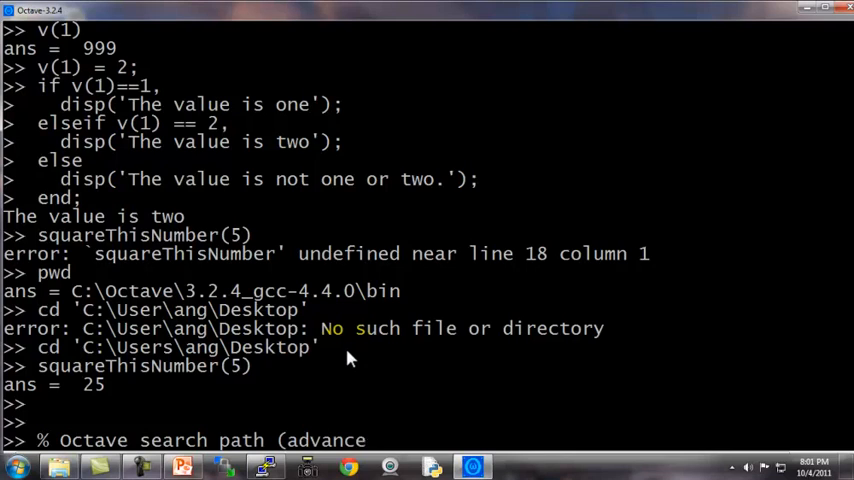
pyautogui.write('d/optional)')
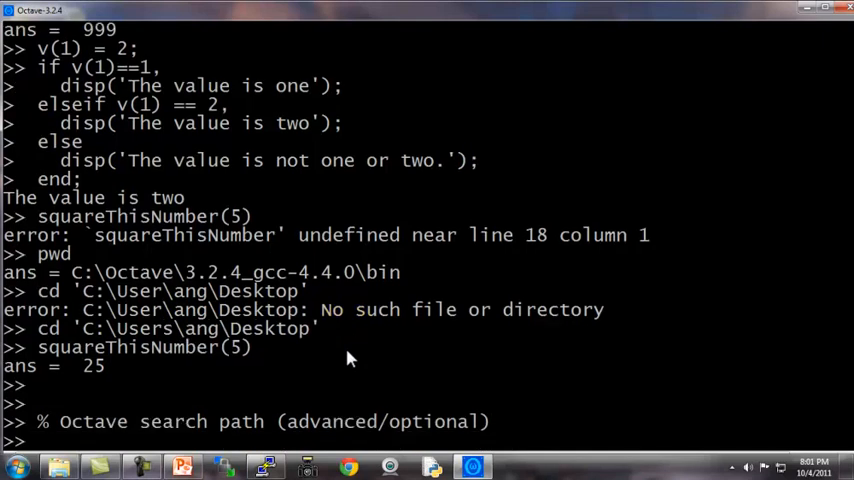
# Step: Run addpath('C:\Users\ang\Desktop') so squareThisNumber(5) returns 25 from C:\
pyautogui.write("addpath('")
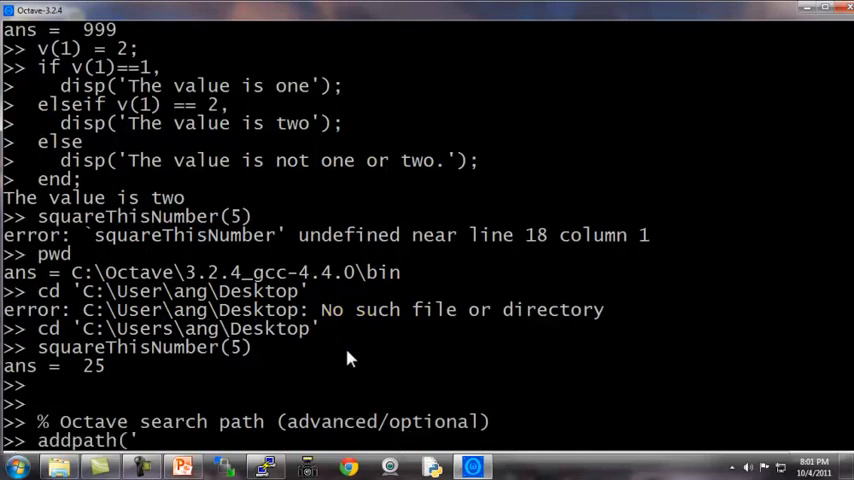
pyautogui.write('C:\\')
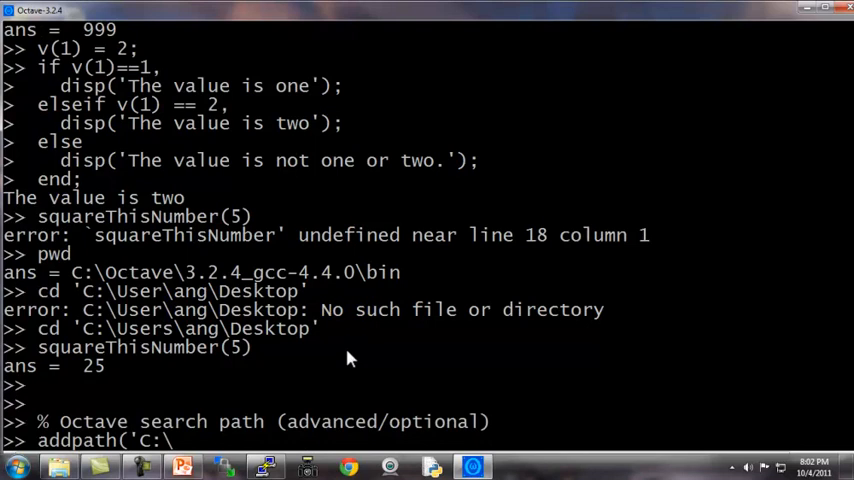
pyautogui.write('Users\\ang\\')
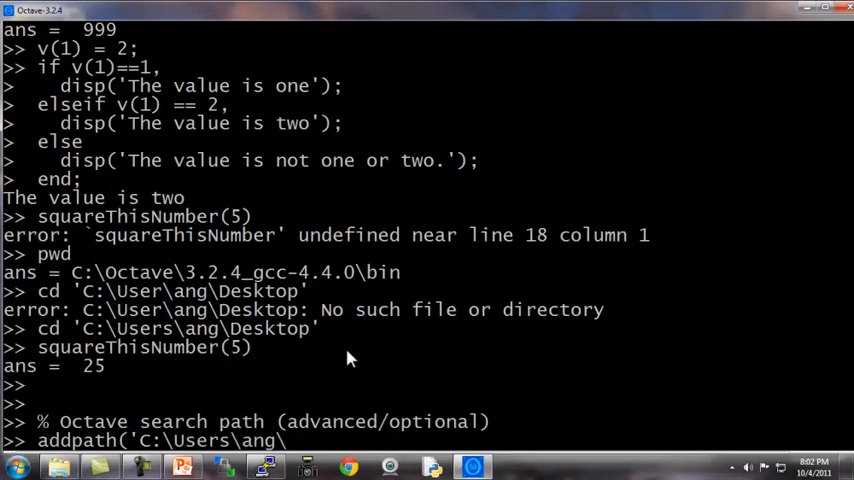
pyautogui.write("Desktop')")
pyautogui.write("cd 'C:\\")
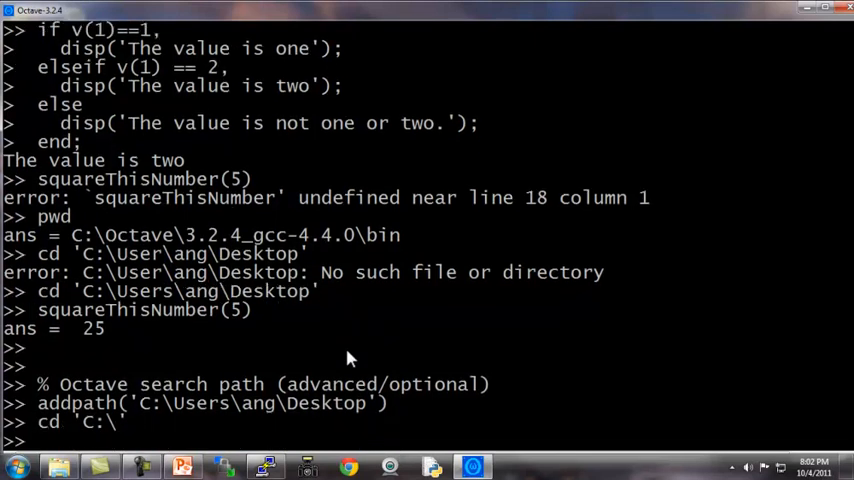
pyautogui.write('squate')
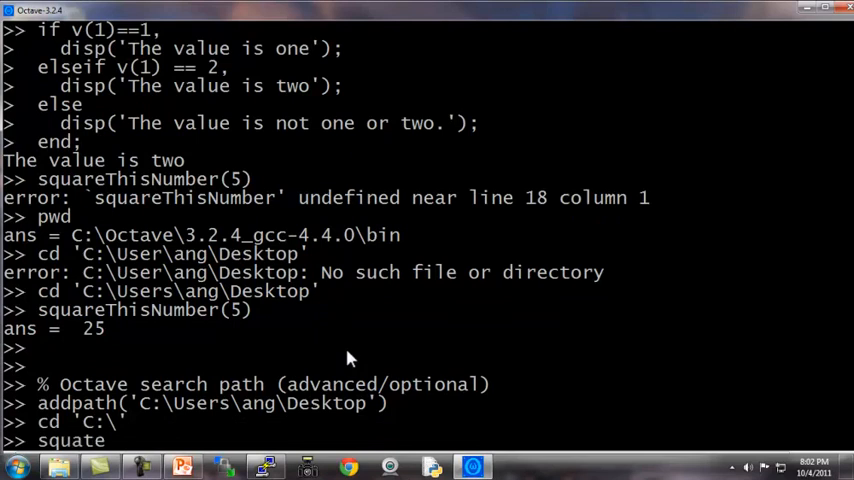
pyautogui.write('eThisNumber(5)')
pyautogui.write('pwd')
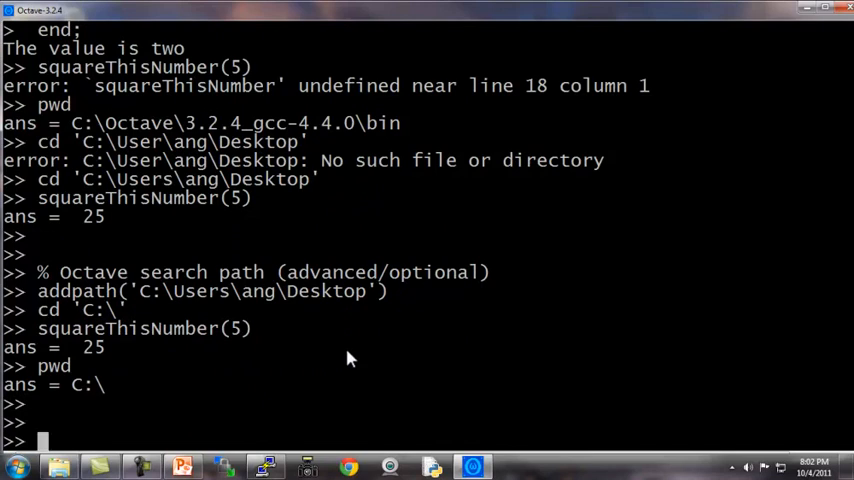
pyautogui.moveTo(508, 308)
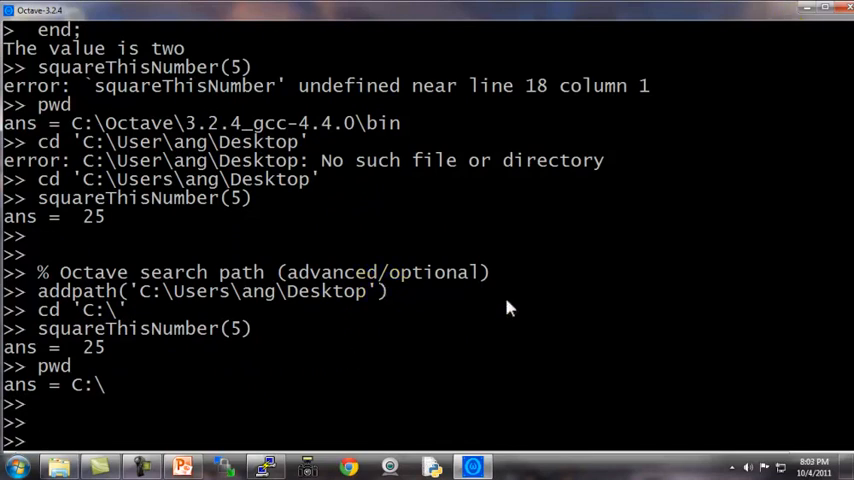
pyautogui.moveTo(780, 52)
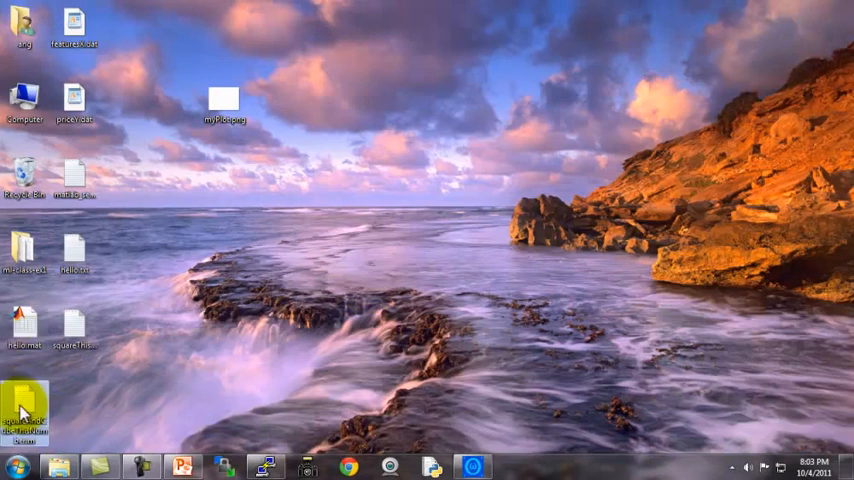
# Step: Open squareAndCubeThisNumber.m in WordPad, enlarge the text to review y1 and y2, then return to Octave
pyautogui.doubleClick(24, 410)
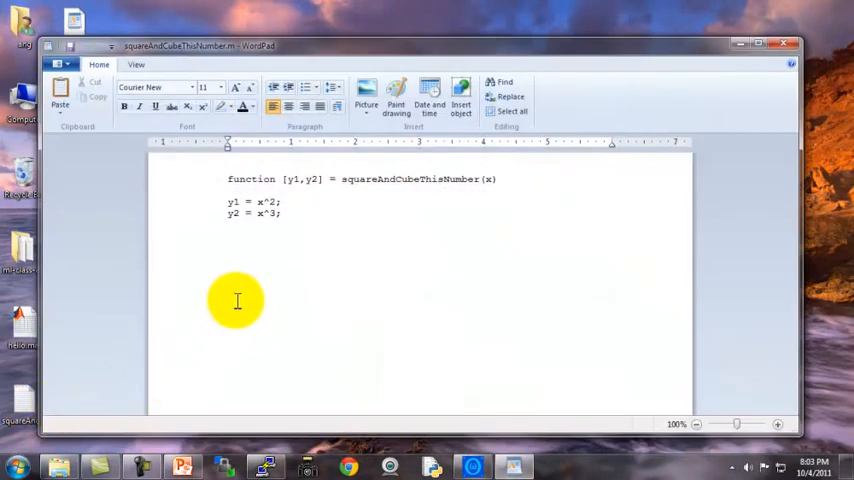
pyautogui.moveTo(776, 428)
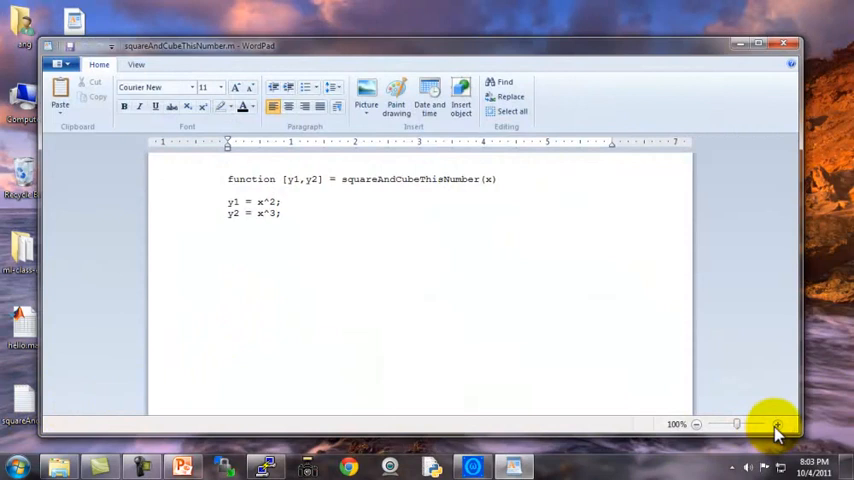
pyautogui.moveTo(736, 424); pyautogui.dragTo(770, 424)
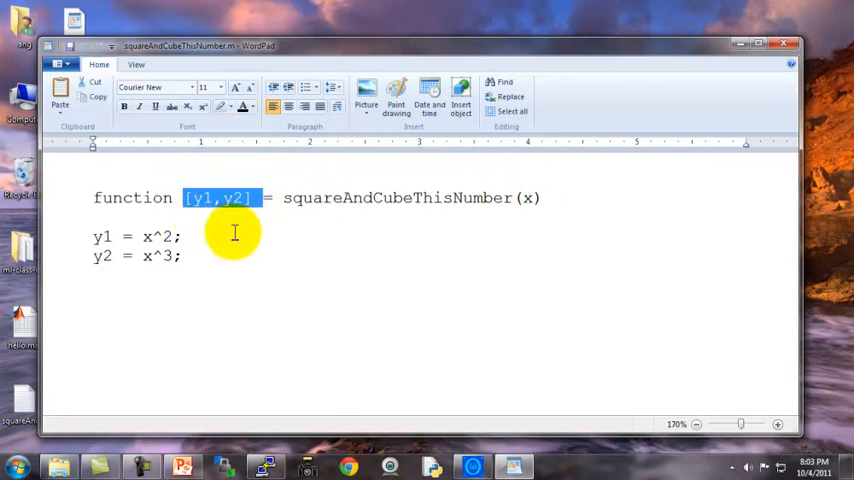
pyautogui.moveTo(176, 268)
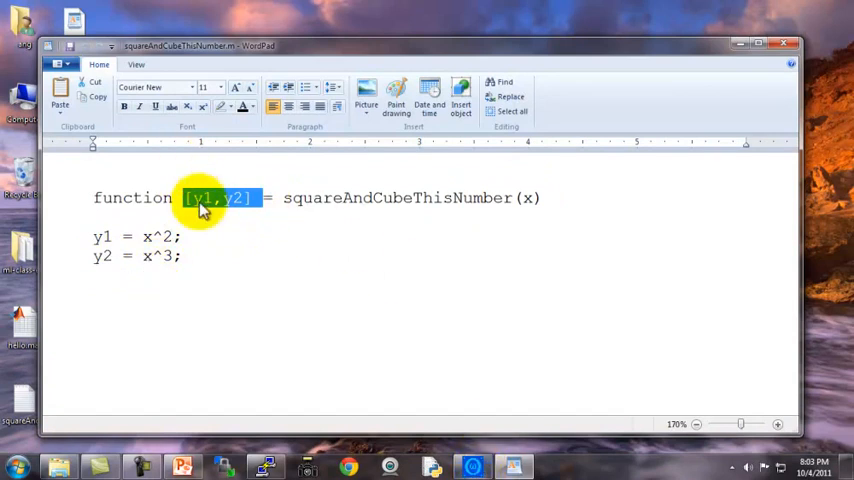
pyautogui.moveTo(230, 212)
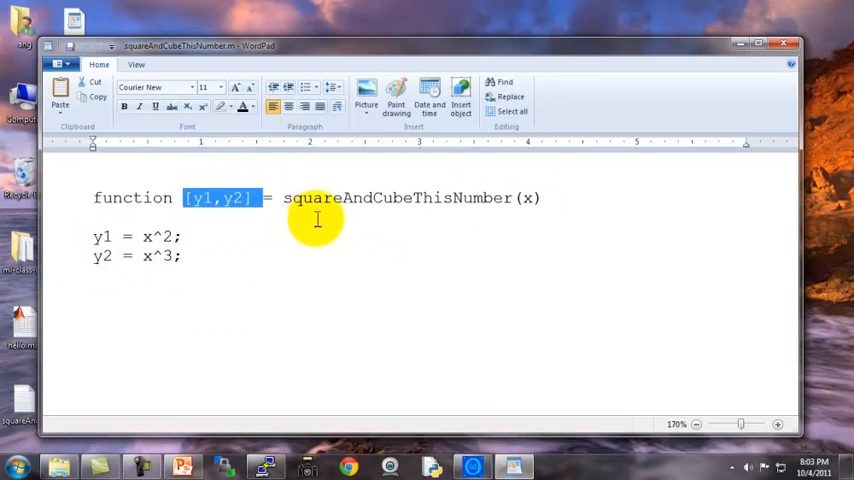
pyautogui.moveTo(320, 228)
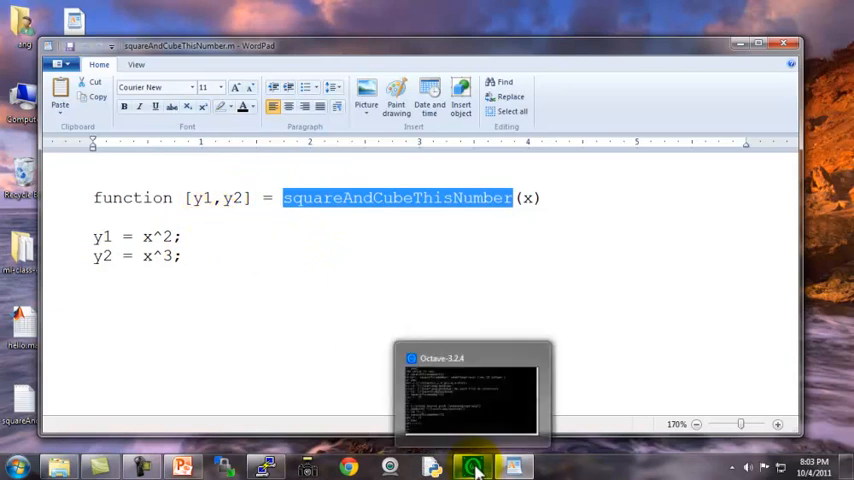
pyautogui.click(470, 466)
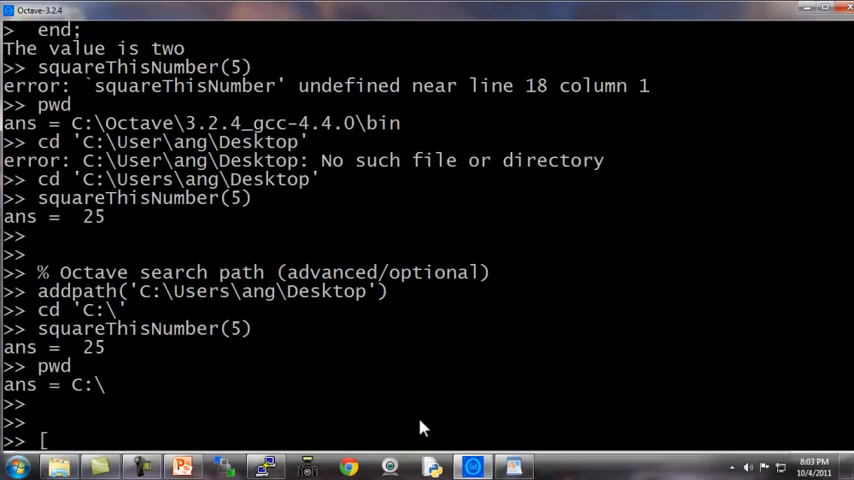
# Step: Call [a,b] = squareAndCubeThisNumber(5) to get a = 25 and b = 125
pyautogui.write('a,b] = squareAnd')
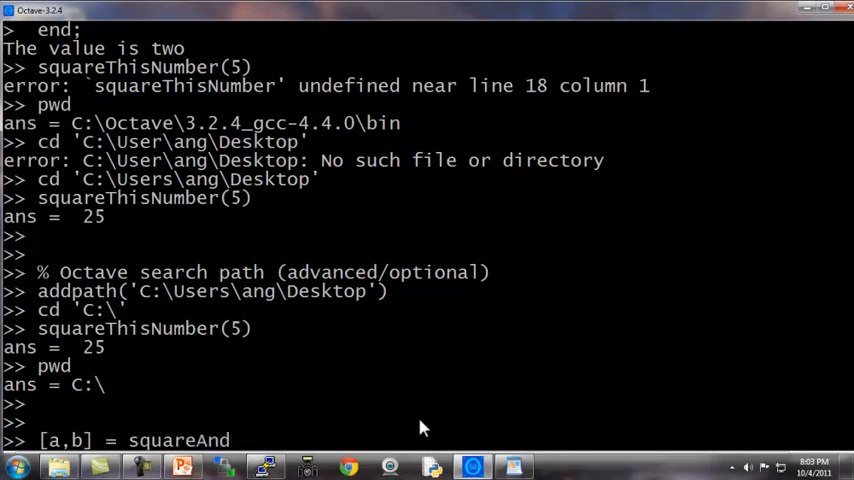
pyautogui.write('CubeThisNumber')
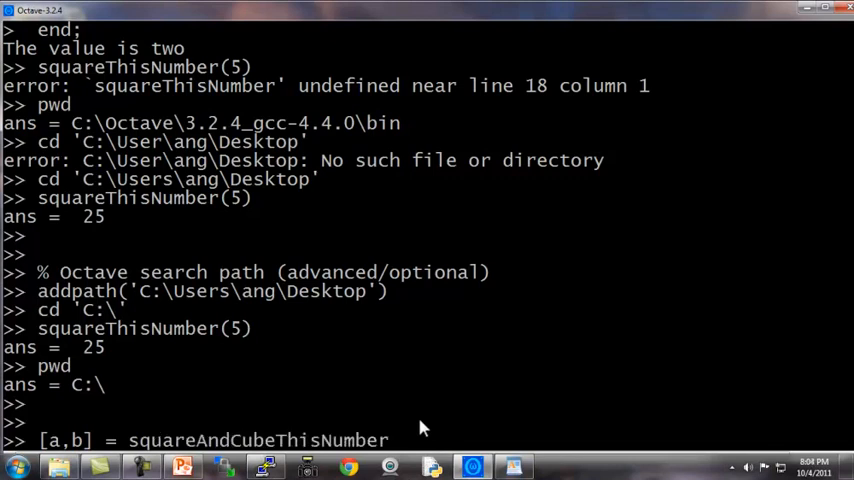
pyautogui.write('(5);')
pyautogui.write('X =')
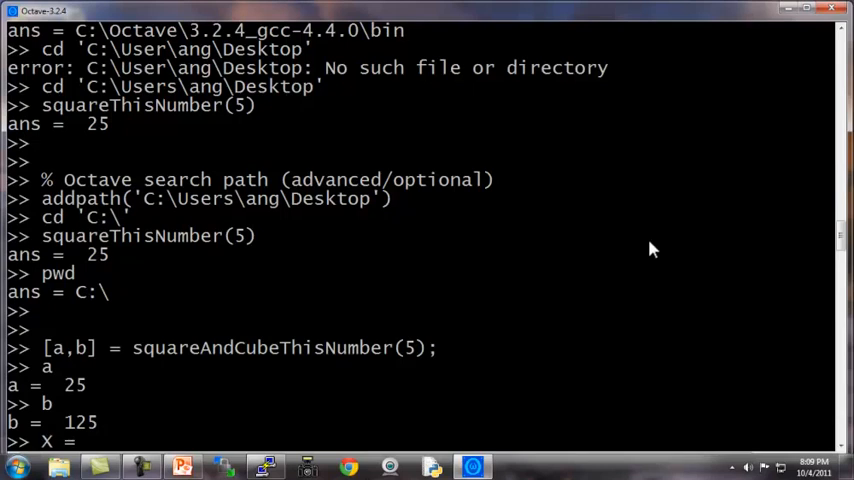
# Step: Define X = [1 1; 1 2; 1 3], y = [1; 2; 3] and theta = [0;1]
pyautogui.write('[1 2')
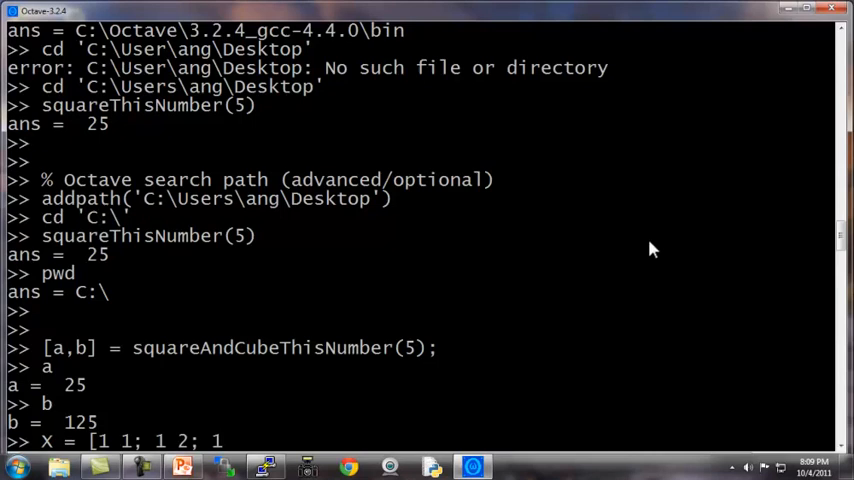
pyautogui.write('3];')
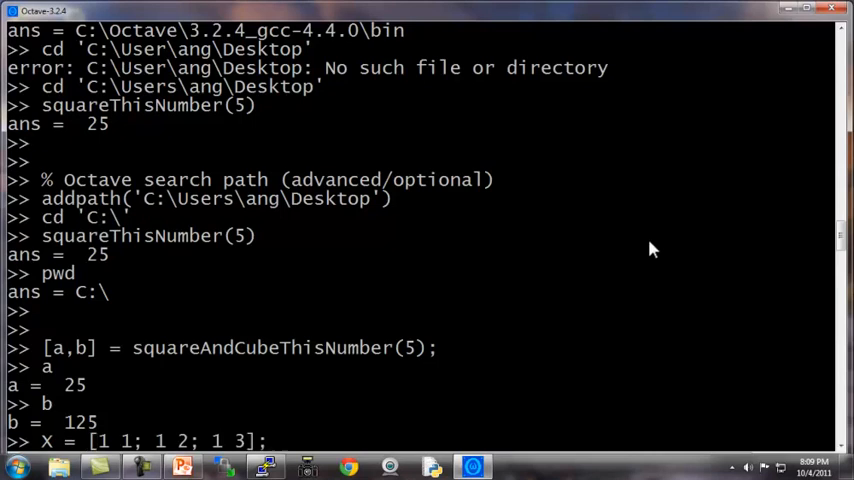
pyautogui.press('Return')
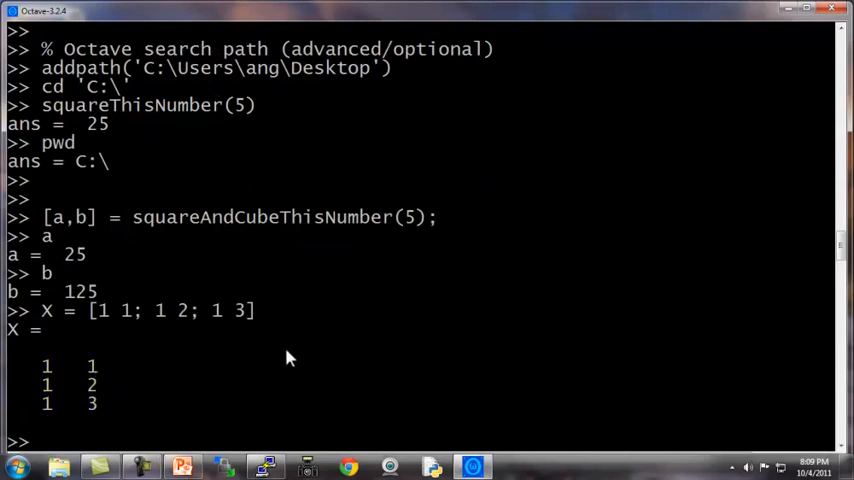
pyautogui.write('y = [')
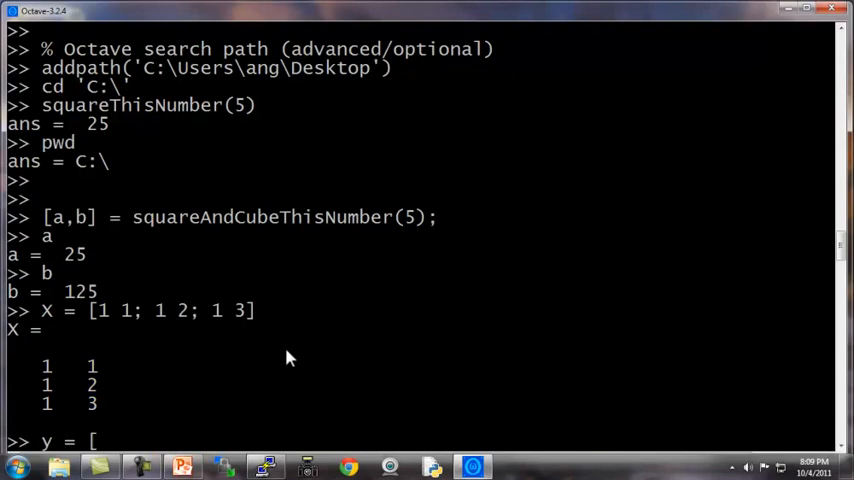
pyautogui.write('1; 2; 3]')
pyautogui.write('theta =')
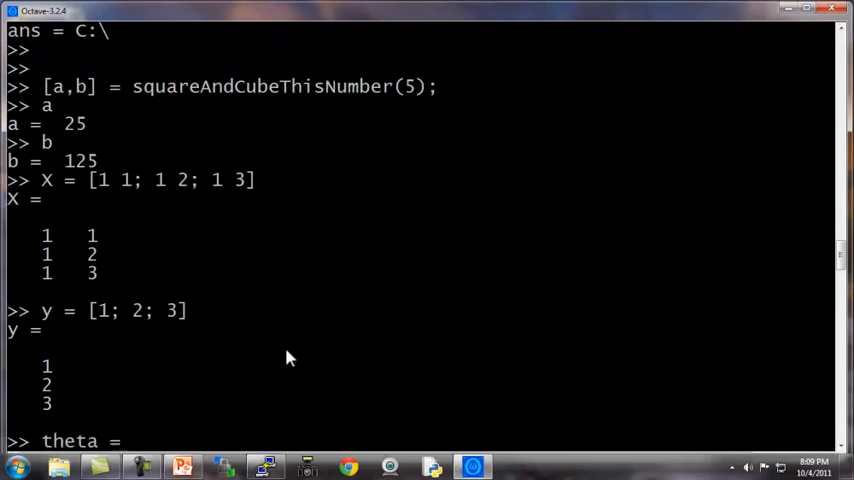
pyautogui.write('[0;1]')
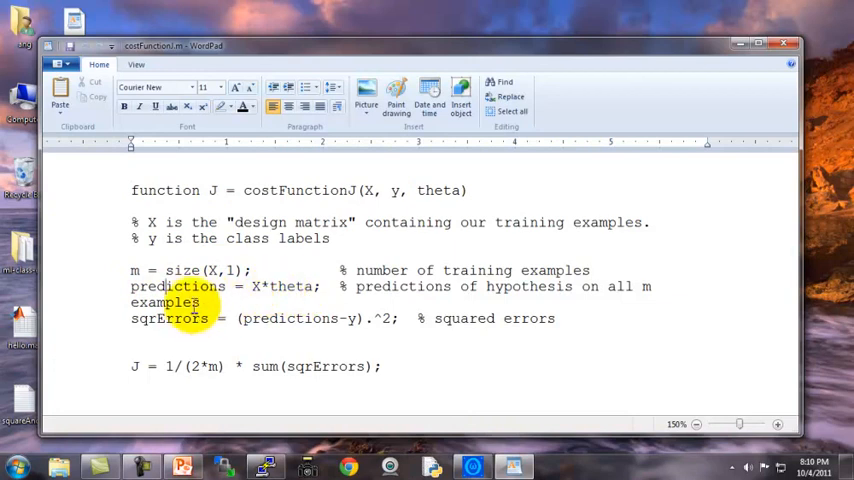
# Step: Highlight the 'all m examples' comment and the sqrErrors line in costFunctionJ.m
pyautogui.doubleClick(164, 302)
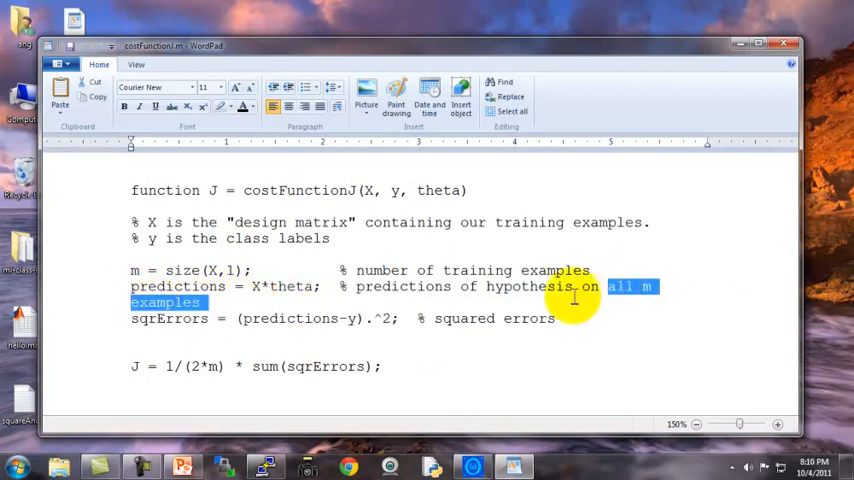
pyautogui.doubleClick(168, 318)
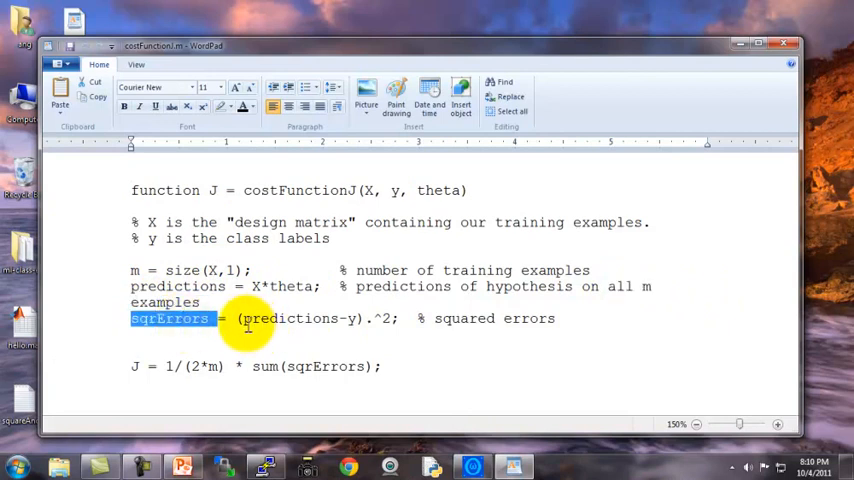
pyautogui.moveTo(240, 318); pyautogui.dragTo(370, 318)
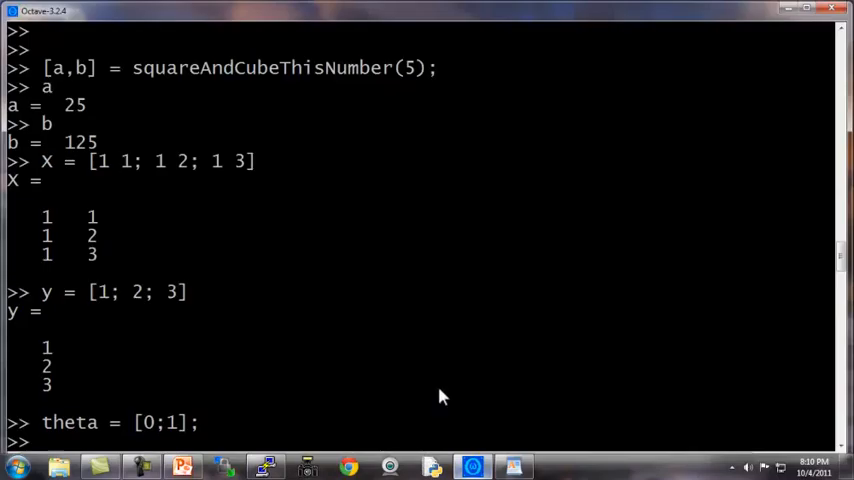
# Step: Evaluate j = costFunctionJ(X,y,theta) giving 0, then rerun with theta = [0;0] for 2.3333
pyautogui.write('j =')
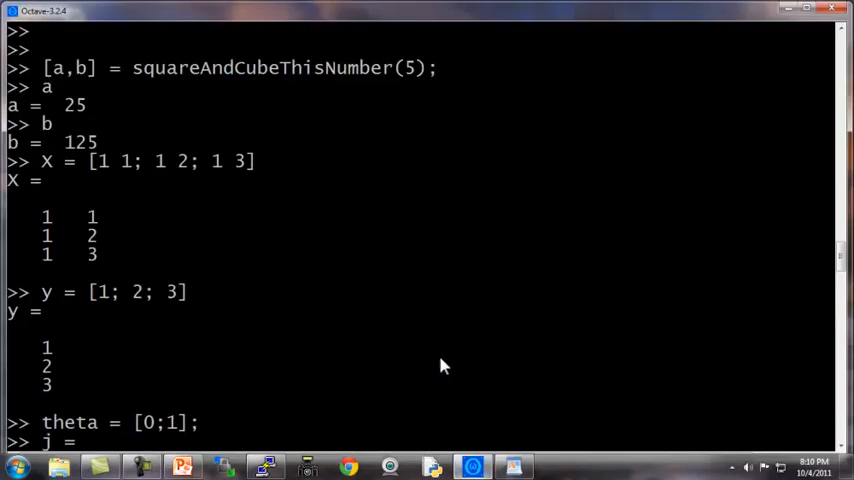
pyautogui.write('costFunctionJ(x,y,')
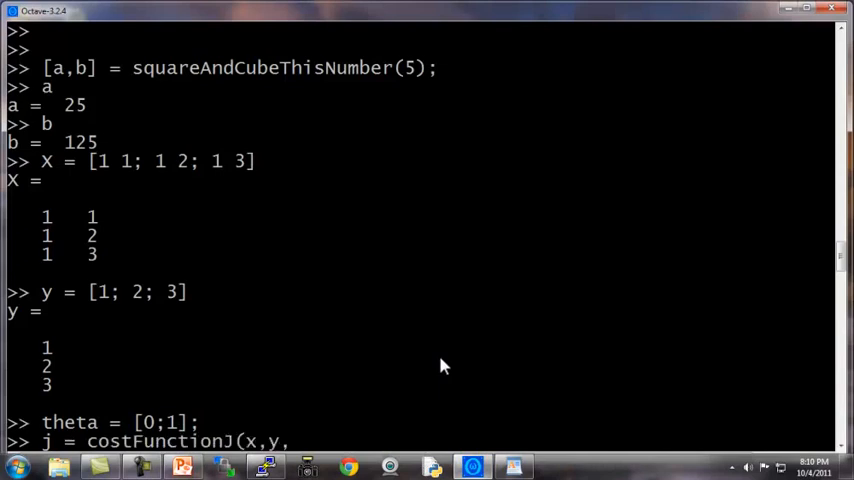
pyautogui.write('theta)')
pyautogui.write('j = costFunctionJ(X,y,theta')
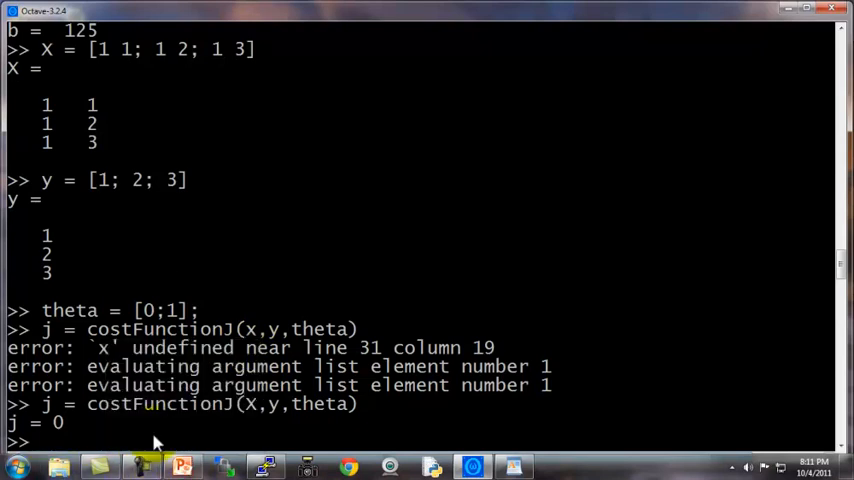
pyautogui.write('theta = [0;0];')
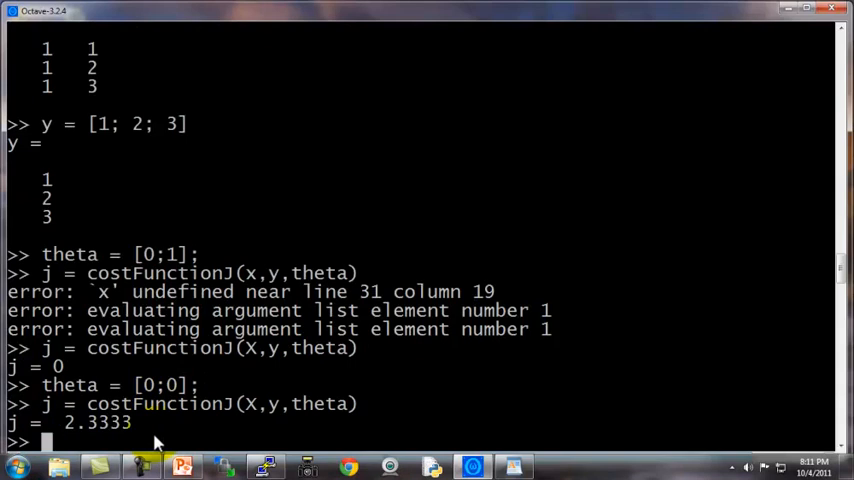
# Step: Hand-check the cost as (1^2 + 2^2 + 3^2)/(2*m)
pyautogui.write('1^2')
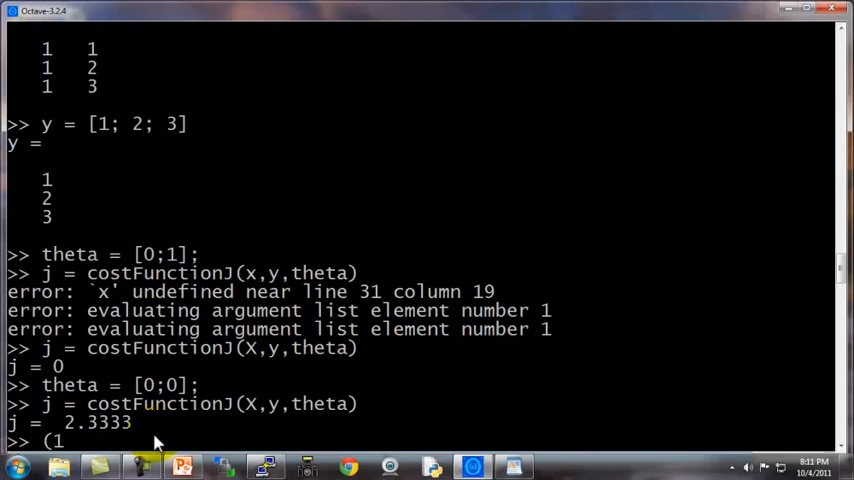
pyautogui.write('^2')
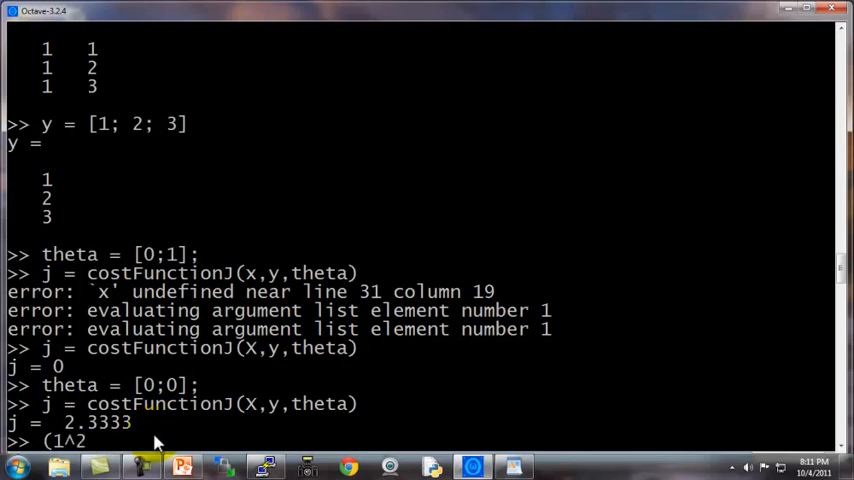
pyautogui.write('+ 2^2')
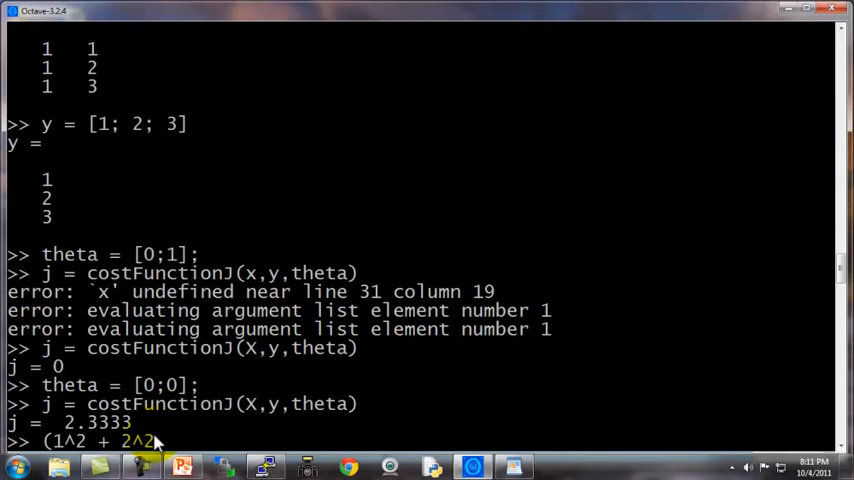
pyautogui.write('+ 3^')
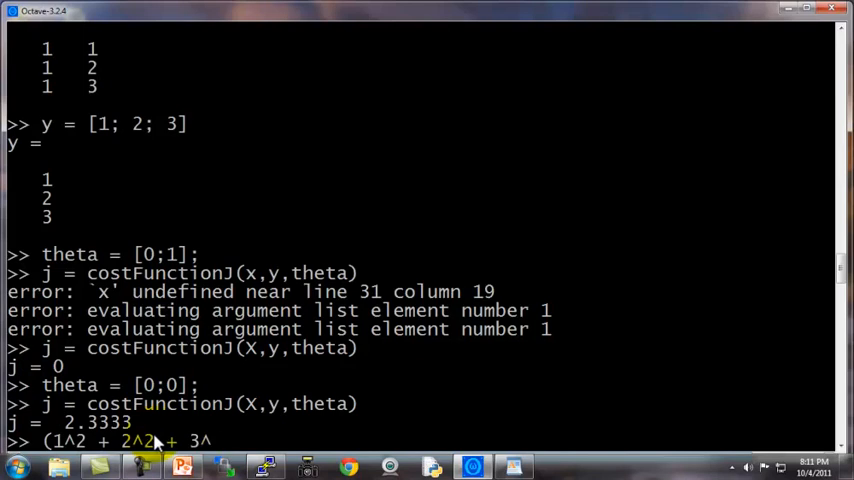
pyautogui.write('2)/')
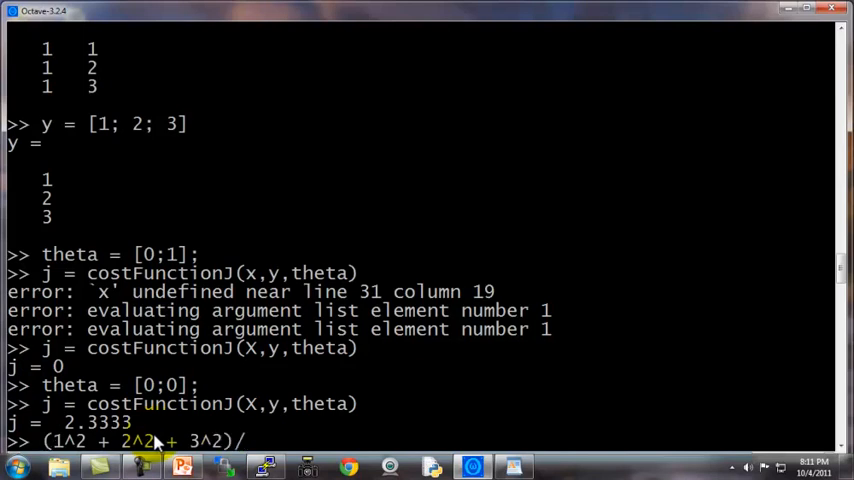
pyautogui.write('(2*m)')
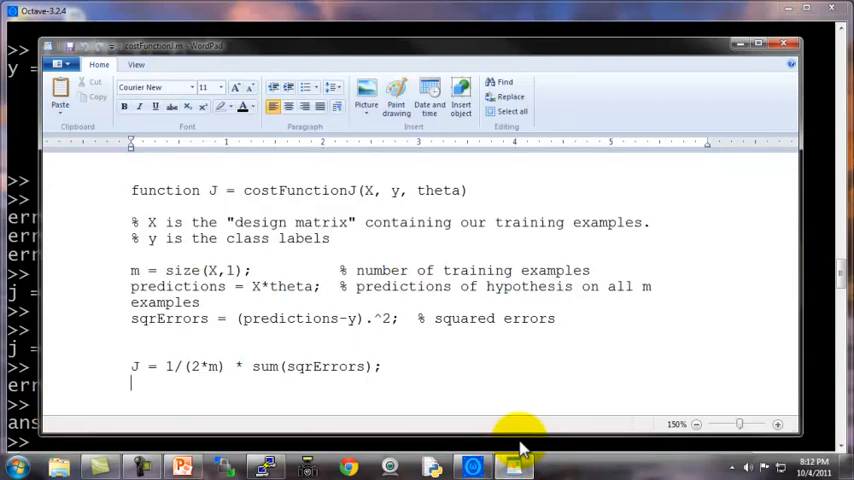
pyautogui.moveTo(344, 438)
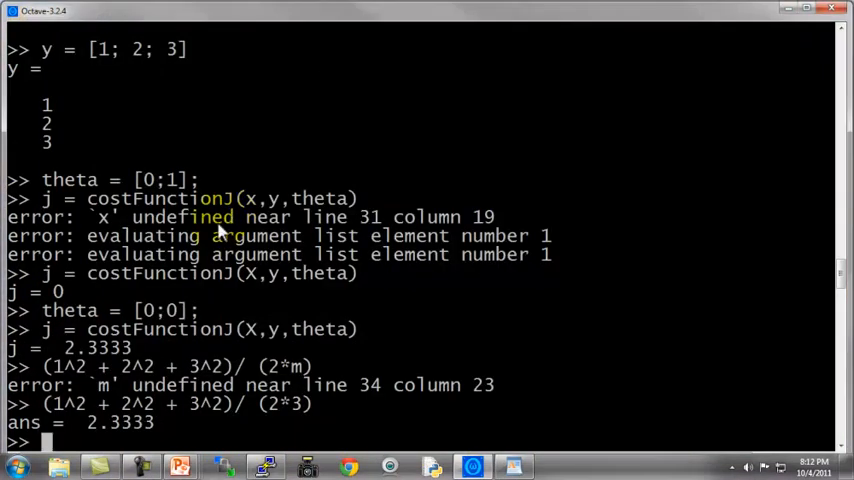
pyautogui.moveTo(378, 368)
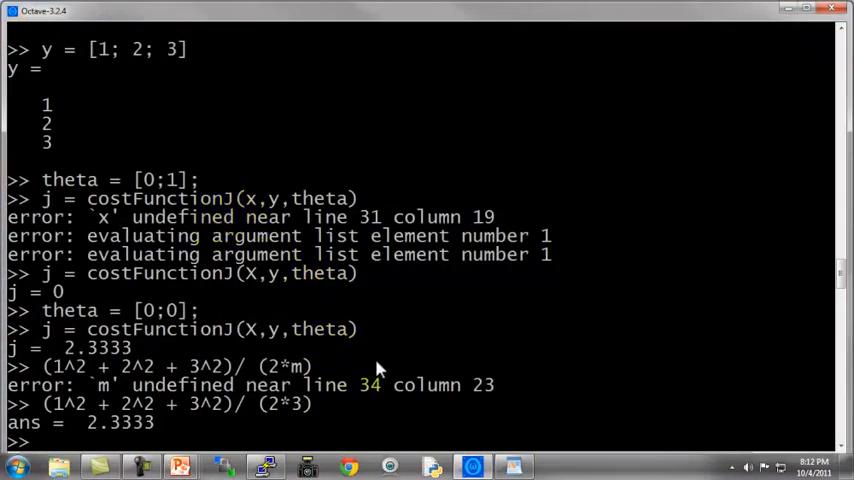